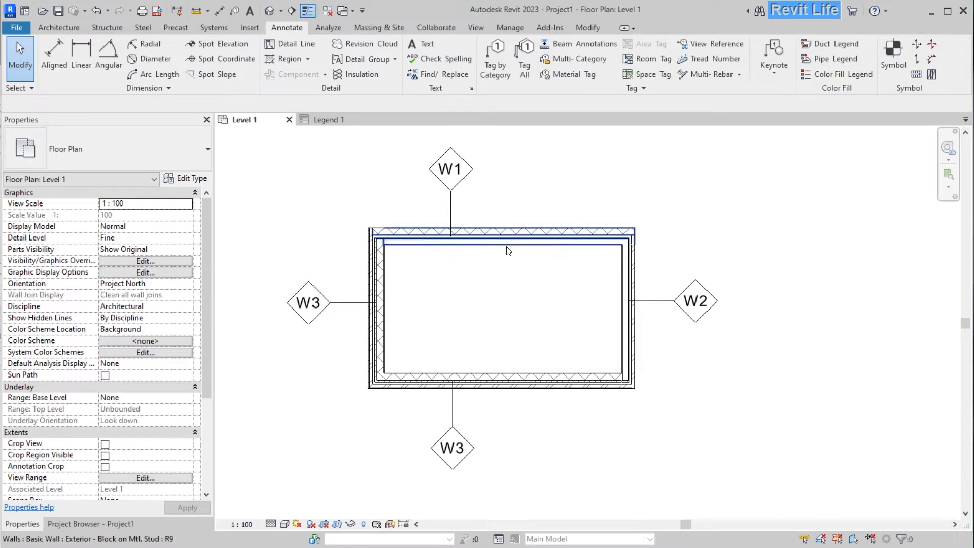
pyautogui.moveTo(420, 246)
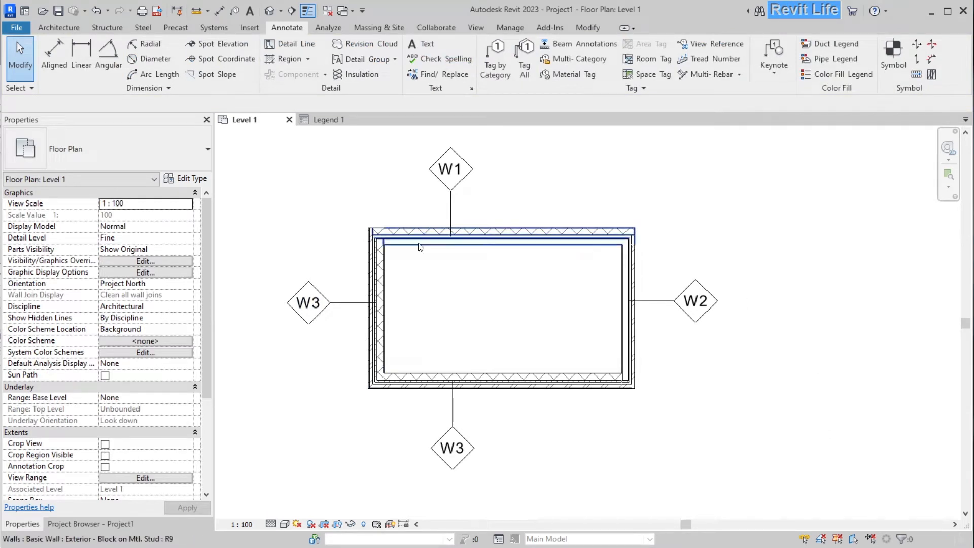
# Place three wall-section legend components in Legend 1, matching a floor plan wall's type along the way
pyautogui.click(331, 120)
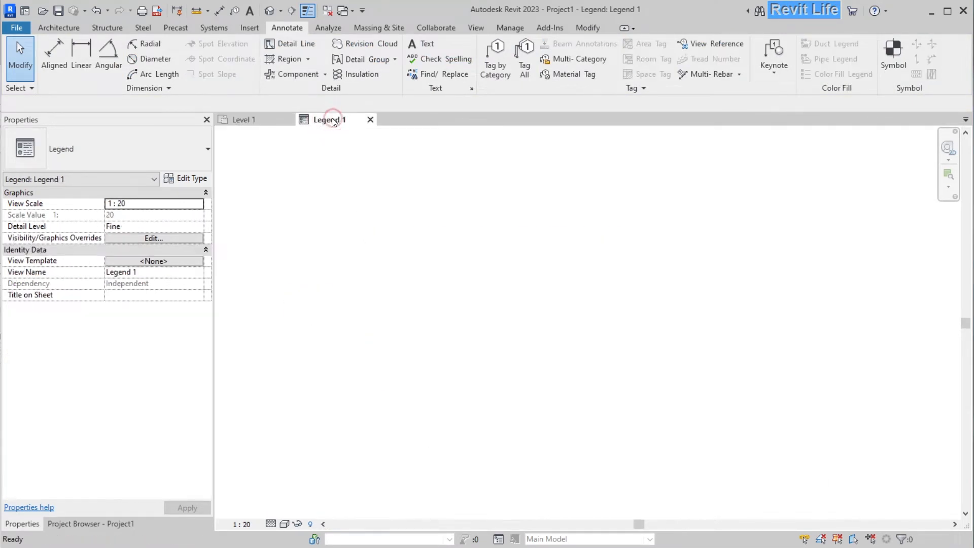
pyautogui.click(325, 74)
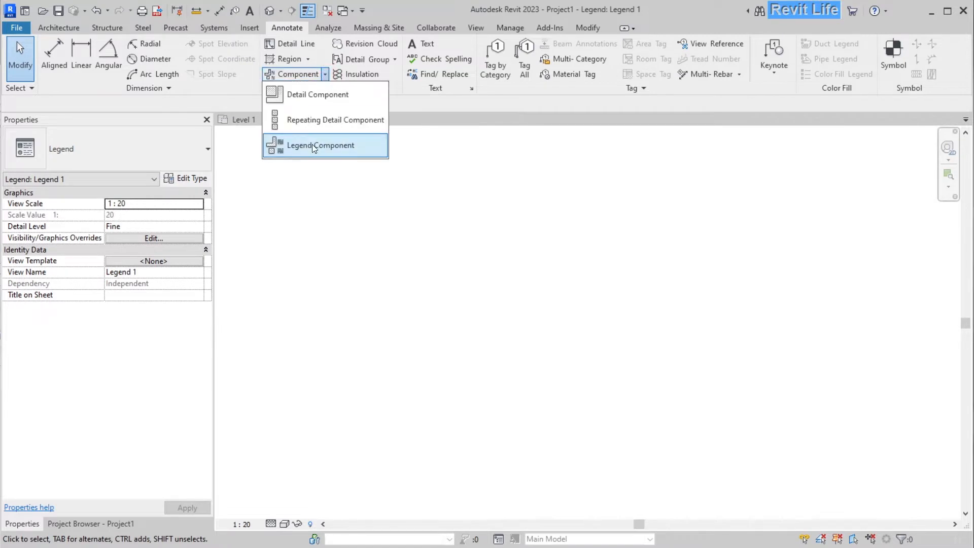
pyautogui.click(321, 146)
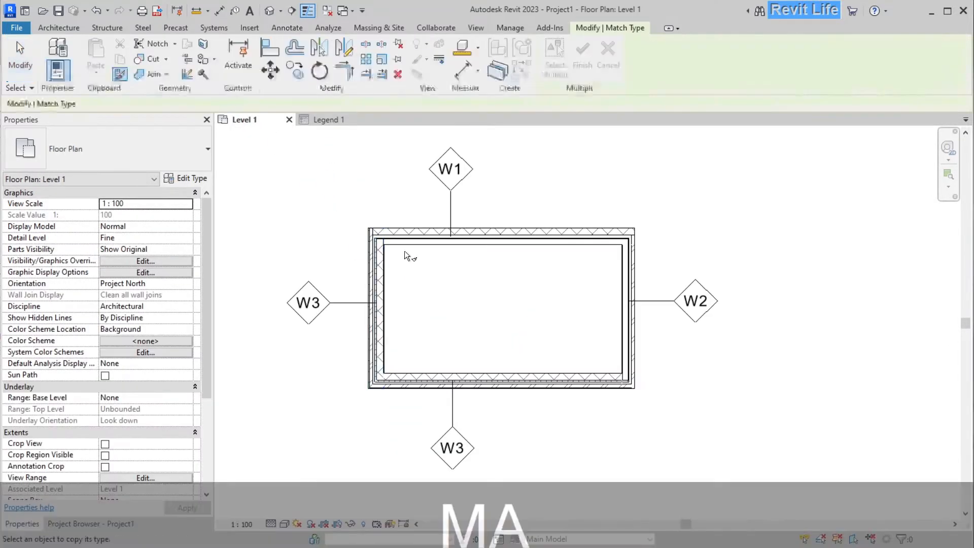
pyautogui.click(499, 233)
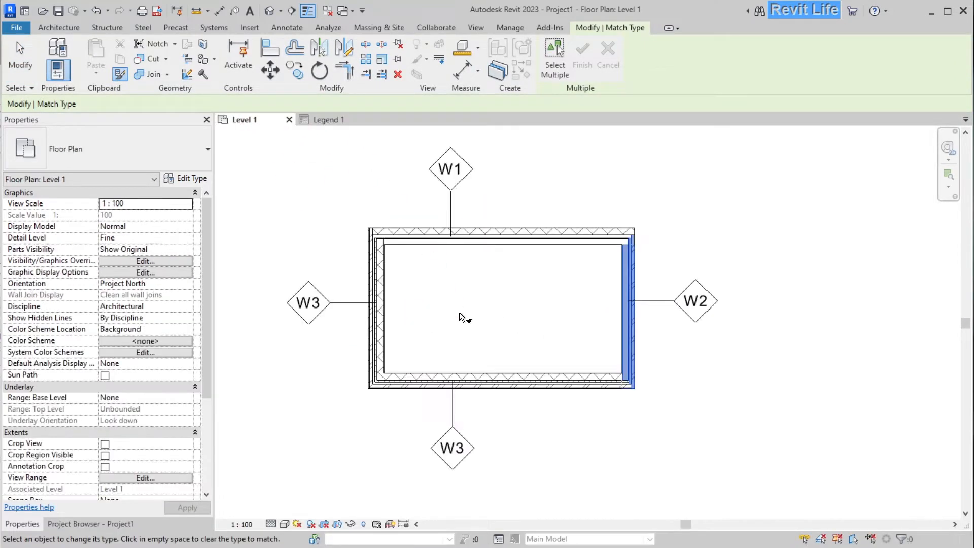
pyautogui.click(329, 119)
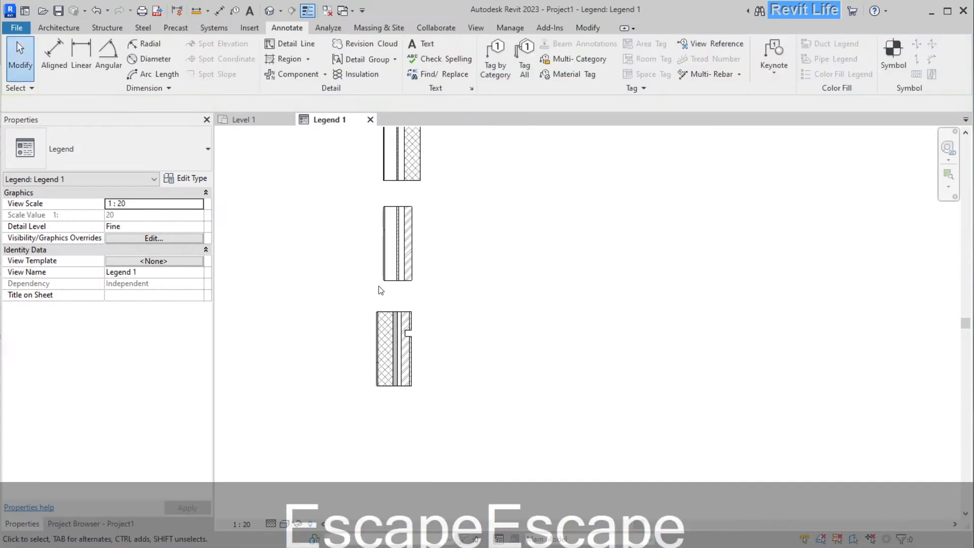
# Material-tag all five layers of the first wall legend, including steel framing, then return to Level 1
pyautogui.click(390, 353)
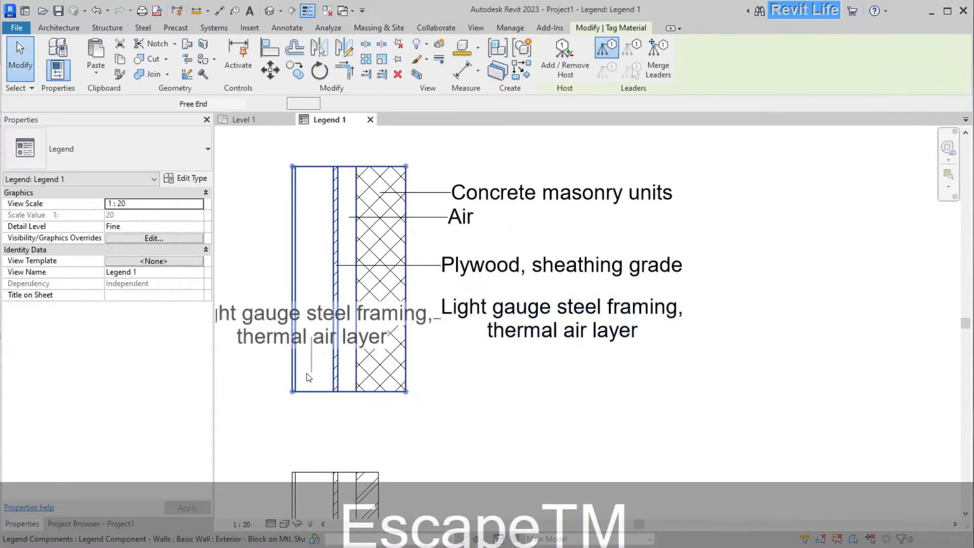
pyautogui.click(532, 377)
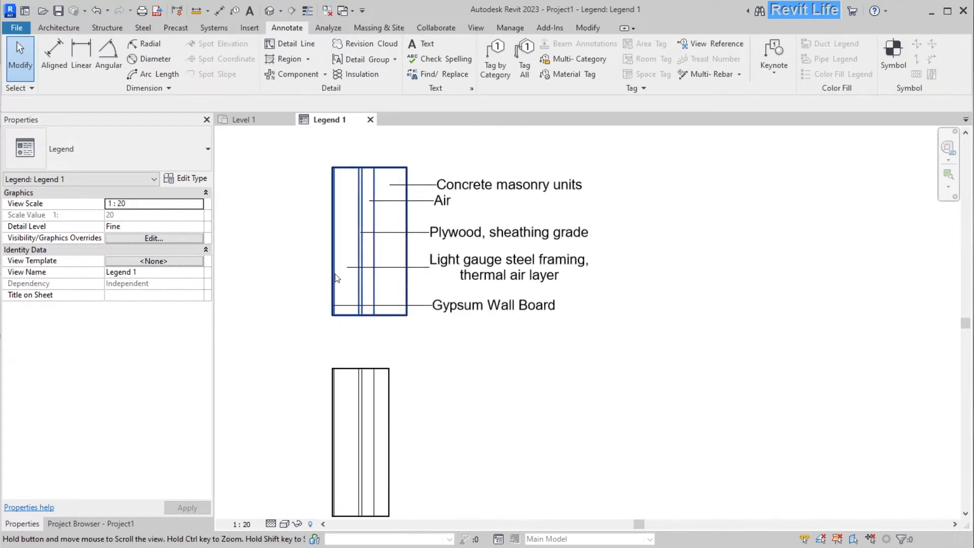
pyautogui.click(243, 120)
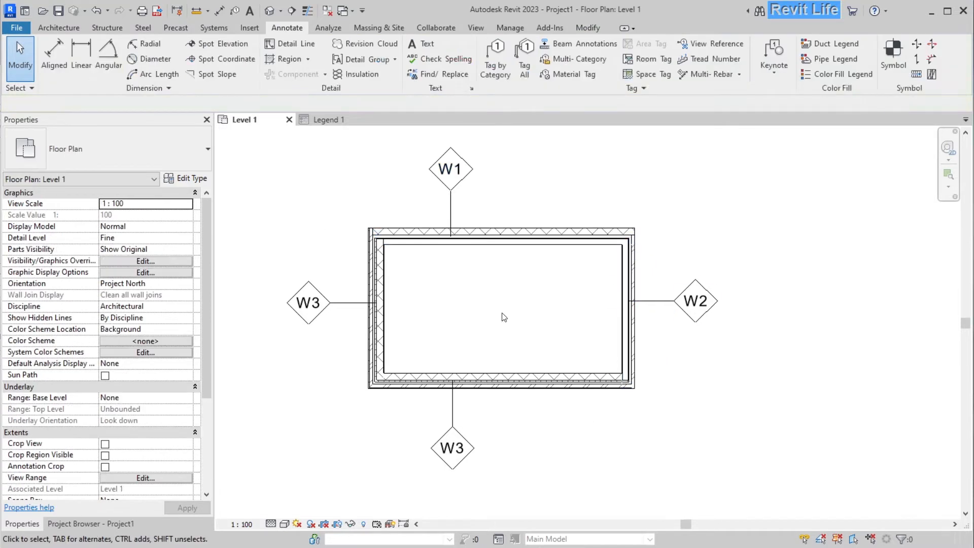
# Back in Legend 1, try Tag by Category (TG) on the wall legend component and its top edge
pyautogui.click(329, 120)
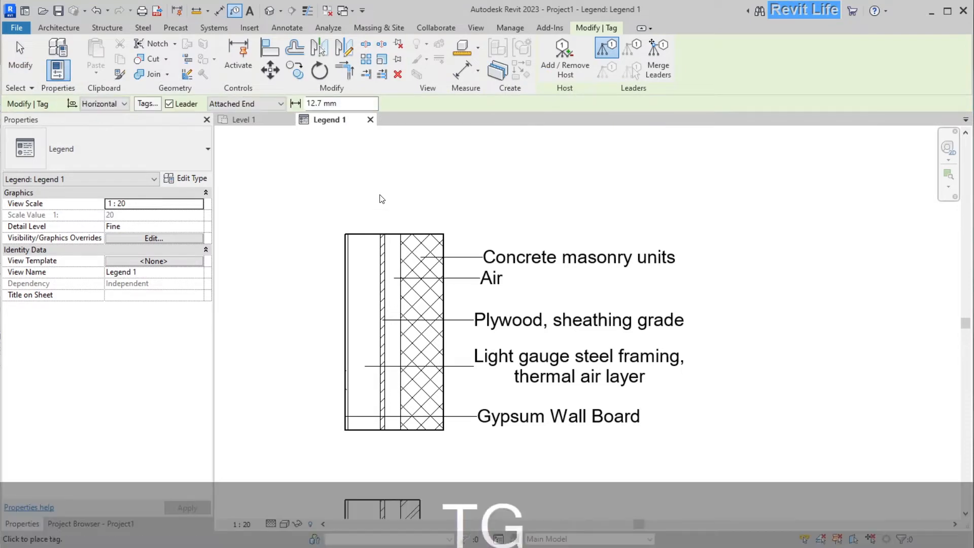
pyautogui.click(287, 28)
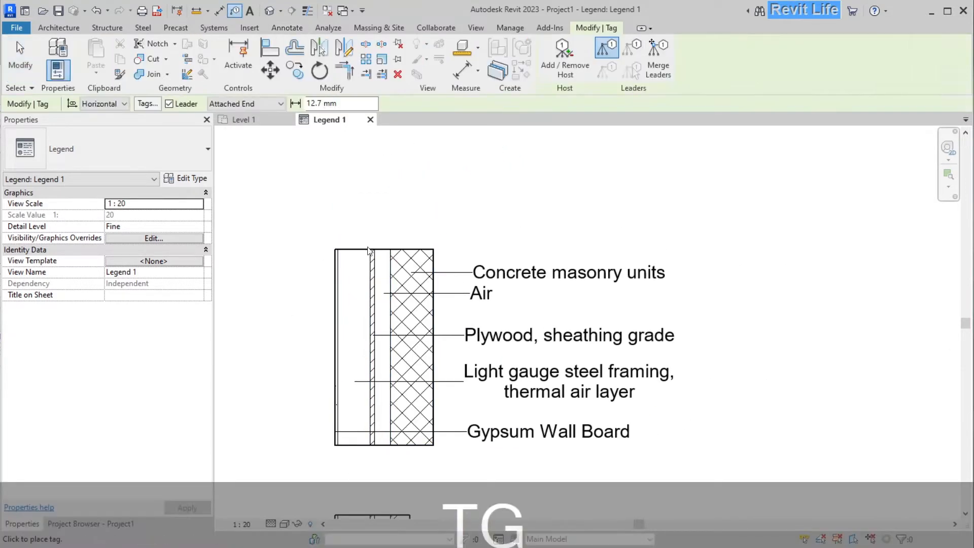
pyautogui.click(286, 27)
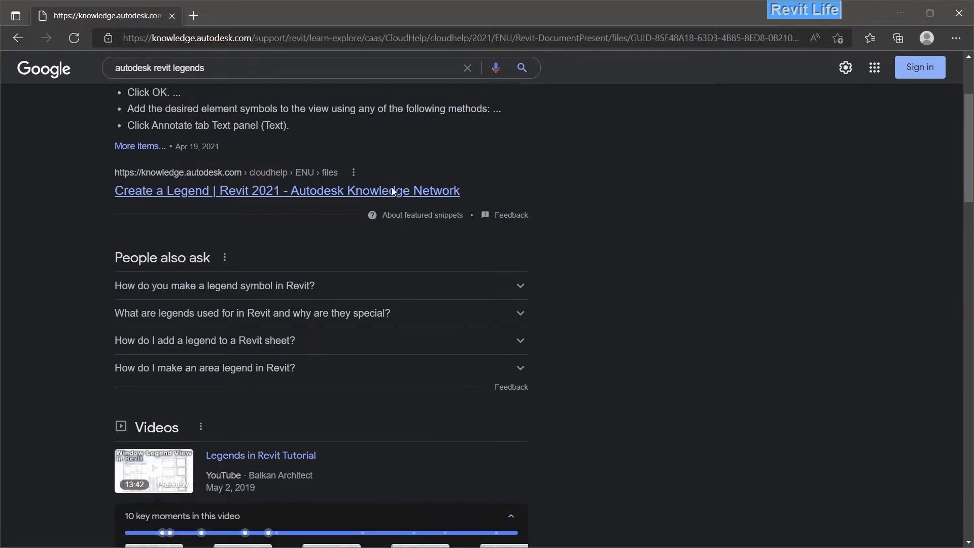
# Read the Create a Legend and About Legend Views articles, noting the Phasing legends description
pyautogui.click(286, 191)
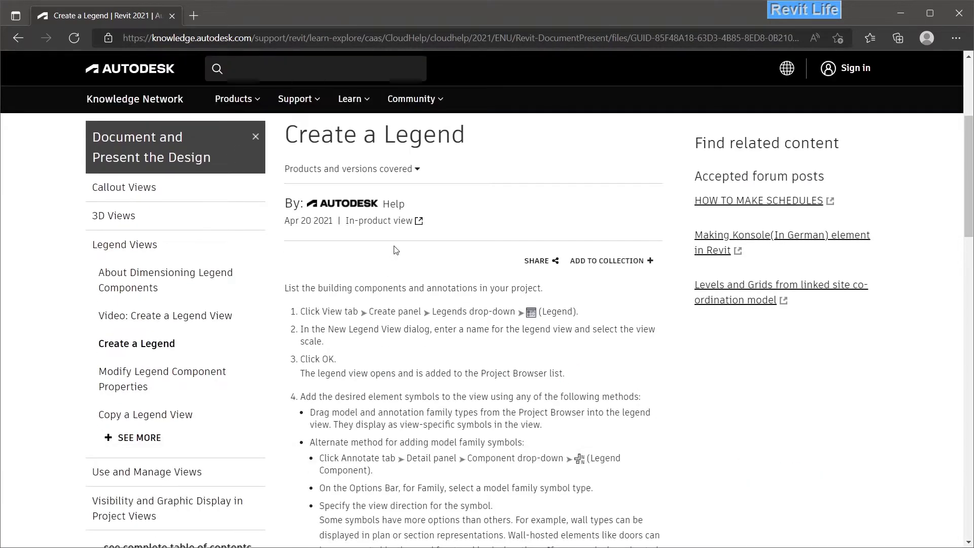
pyautogui.scroll(-3)
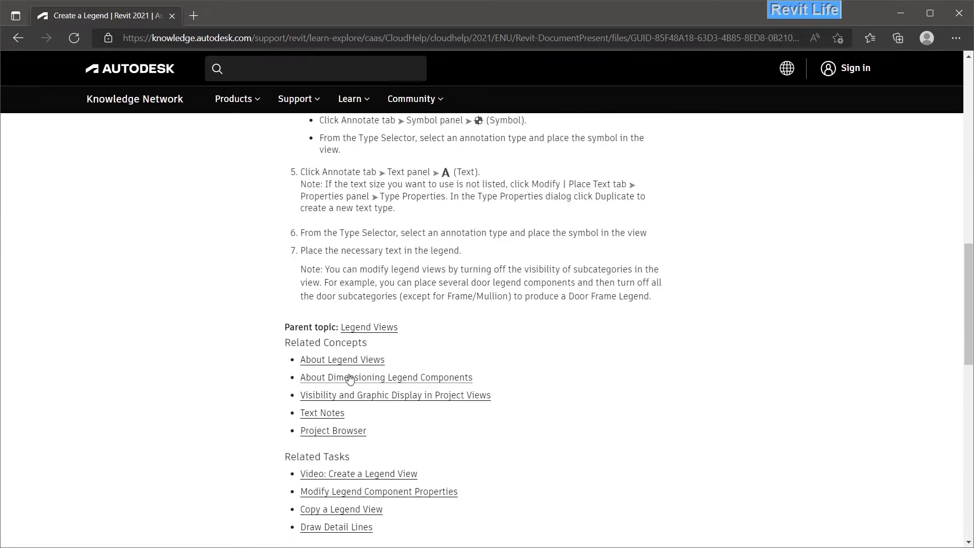
pyautogui.click(342, 359)
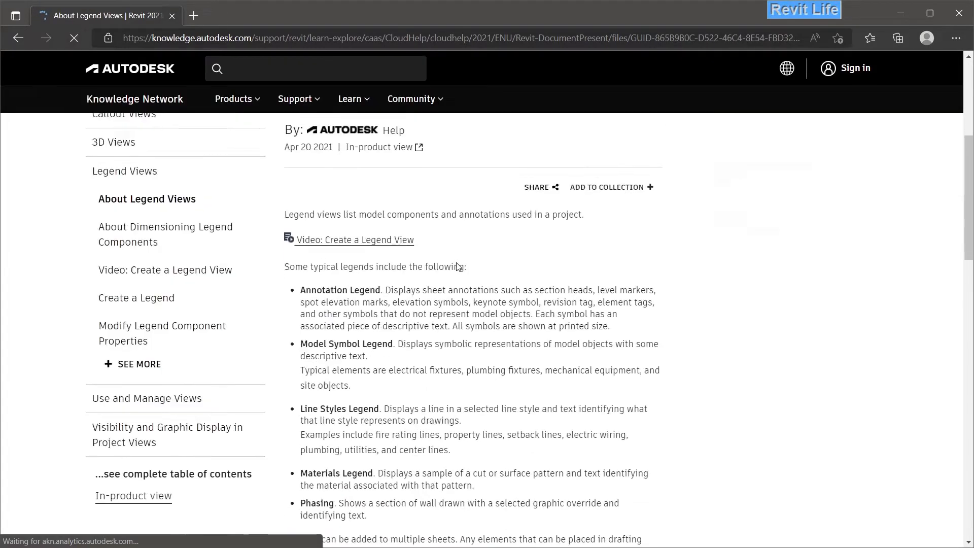
pyautogui.scroll(-3)
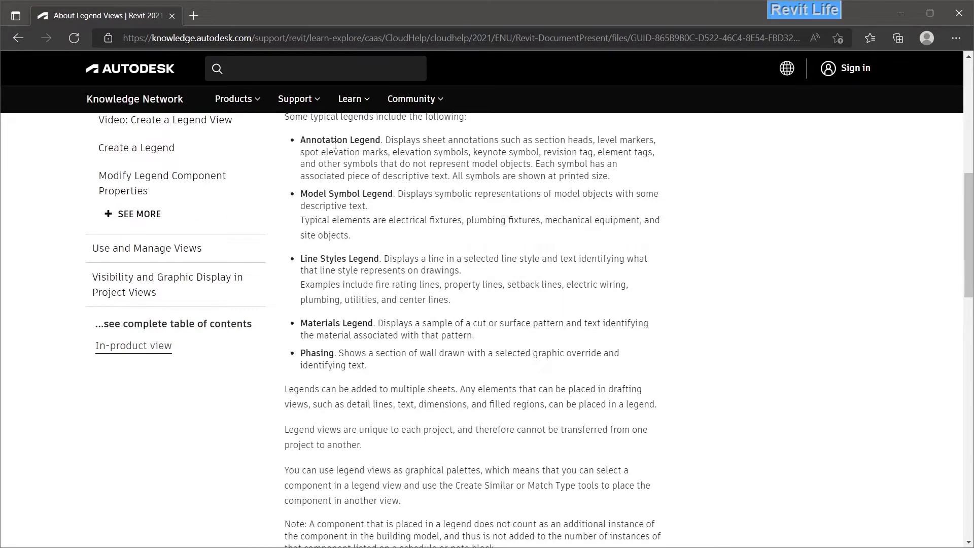
pyautogui.scroll(3)
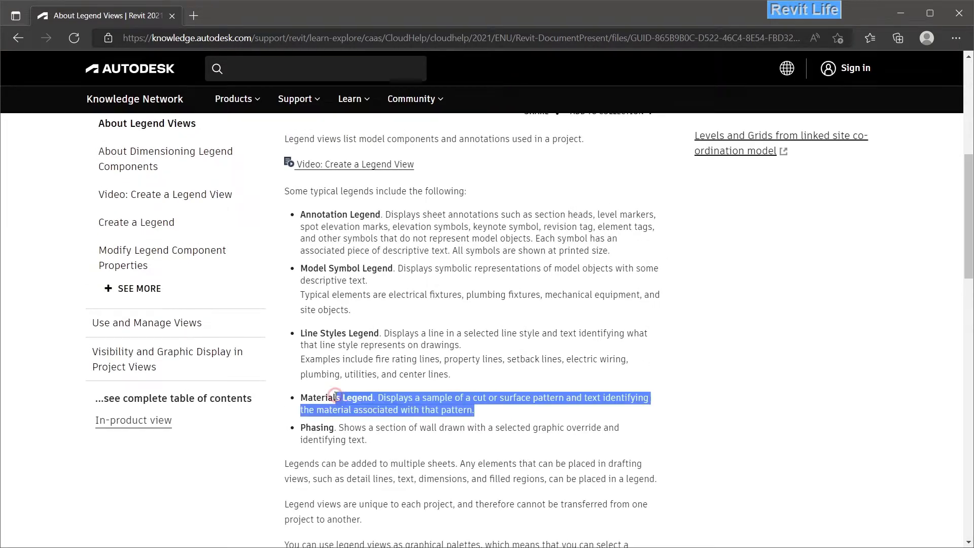
pyautogui.click(454, 430)
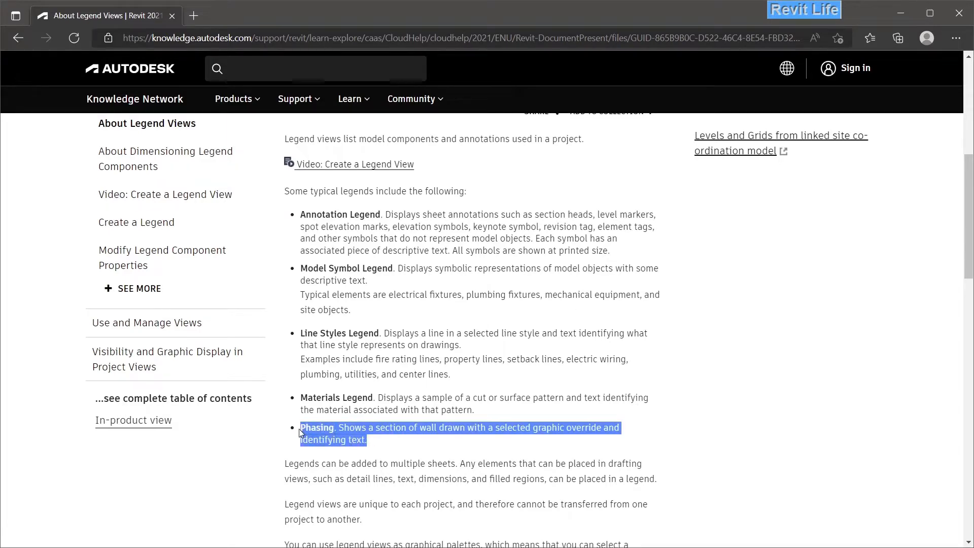
# Move on to the About Dimensioning Legend Components article
pyautogui.scroll(-3)
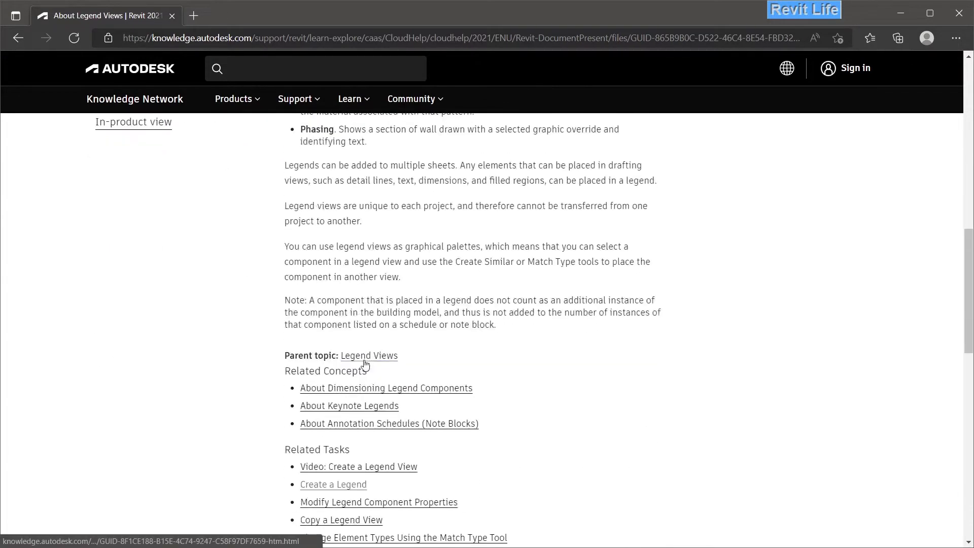
pyautogui.scroll(-3)
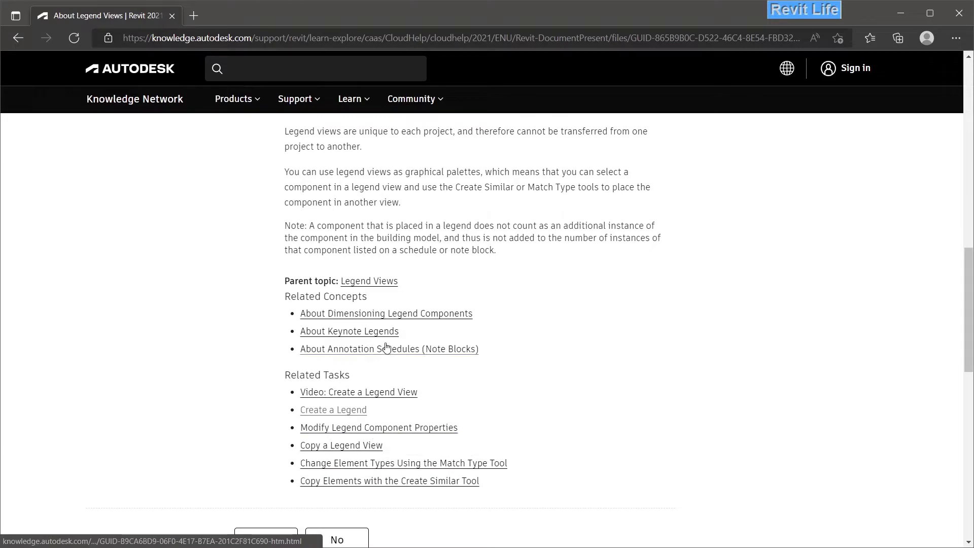
pyautogui.click(386, 314)
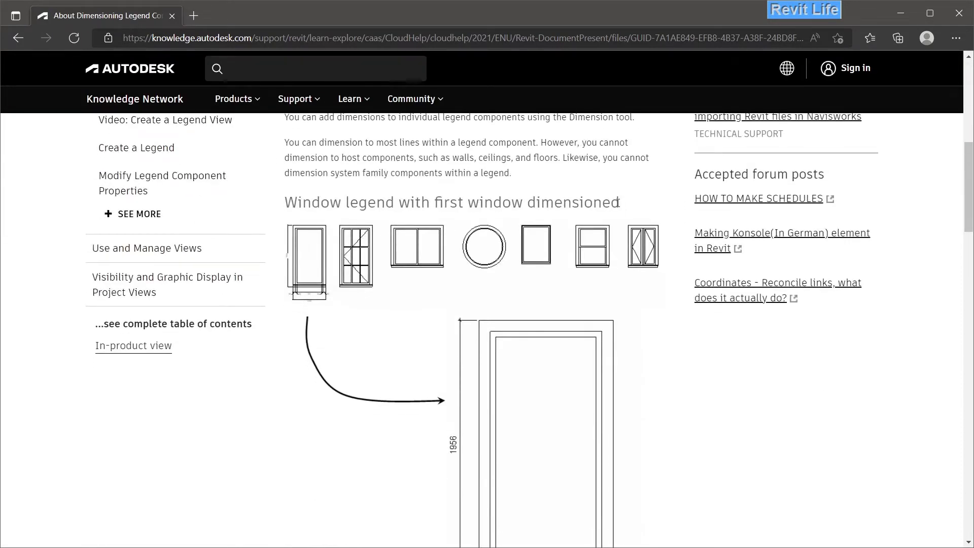
# View the Legend Examples image enlarged, then close it and return to Revit
pyautogui.scroll(-3)
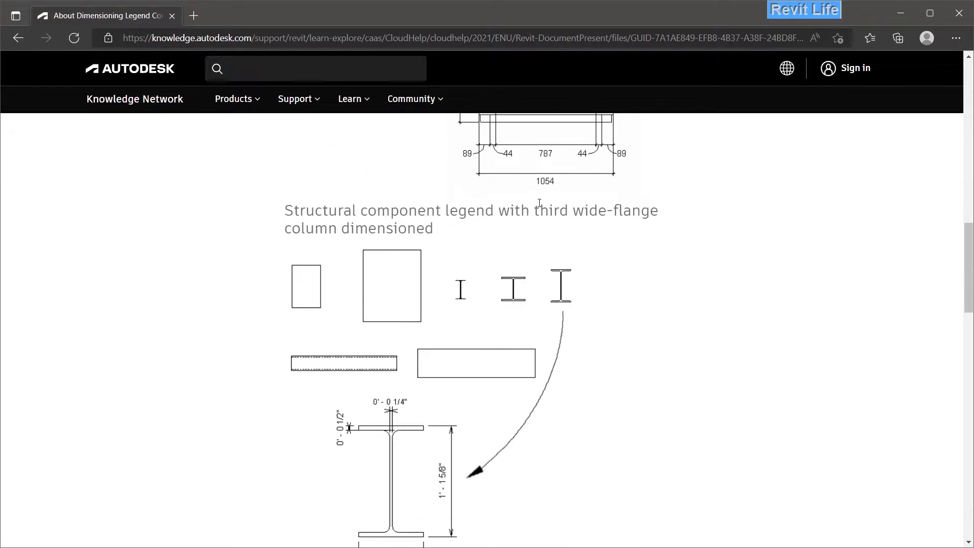
pyautogui.scroll(-3)
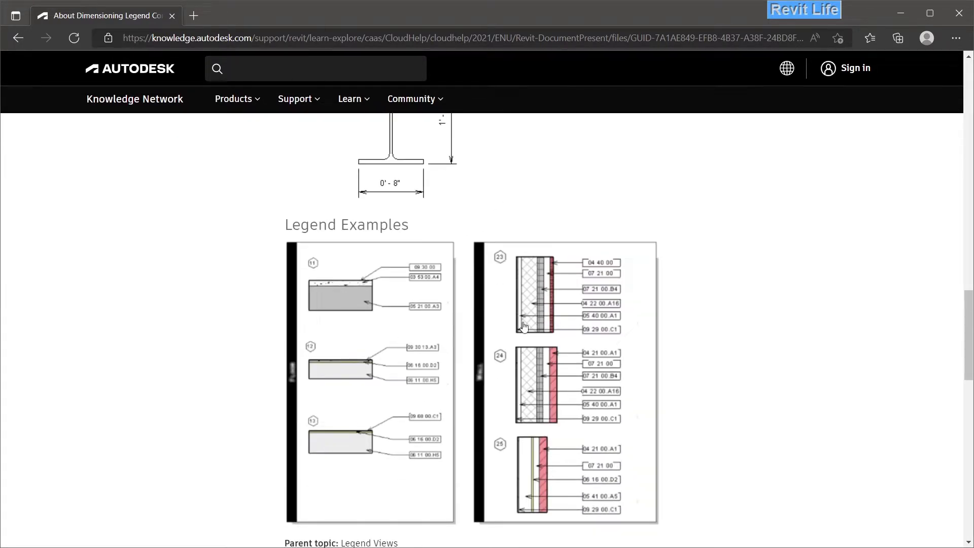
pyautogui.scroll(-3)
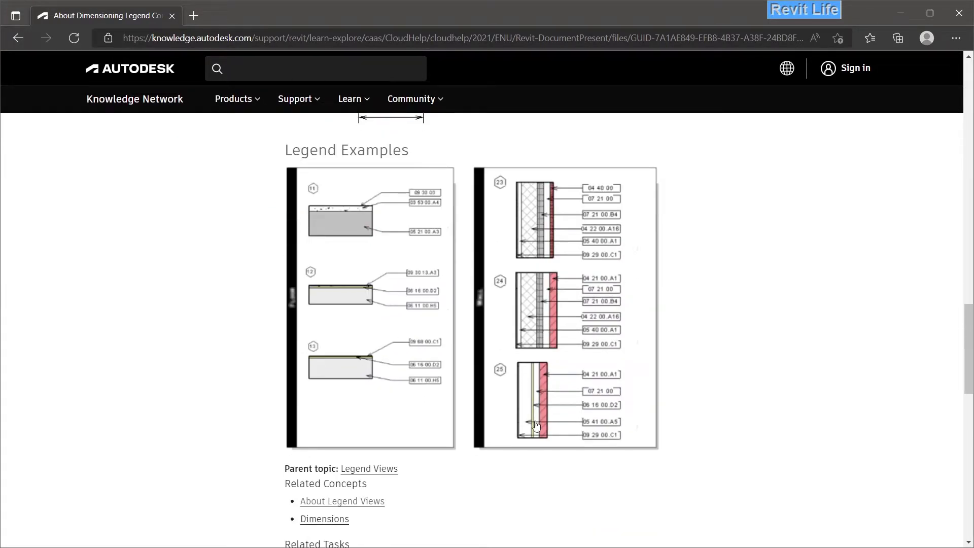
pyautogui.click(536, 425)
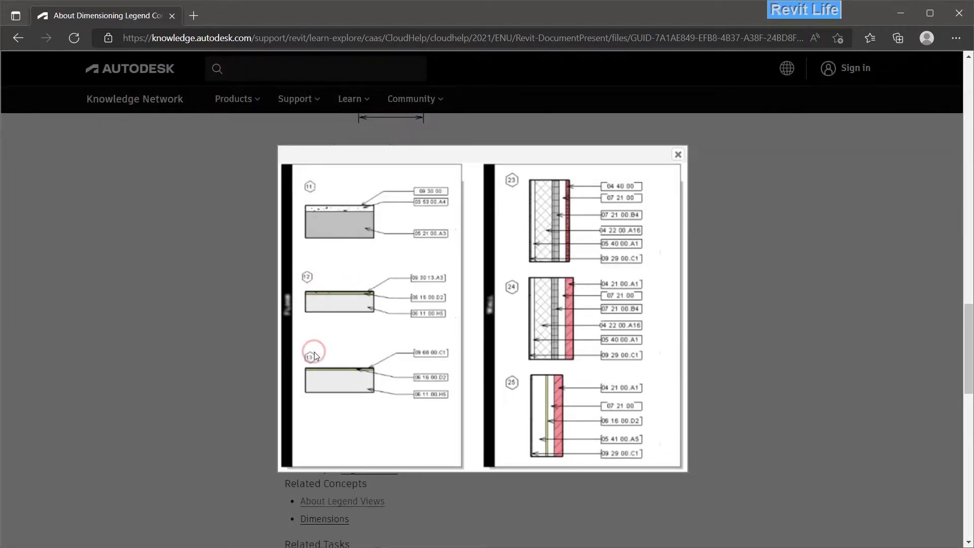
pyautogui.click(678, 154)
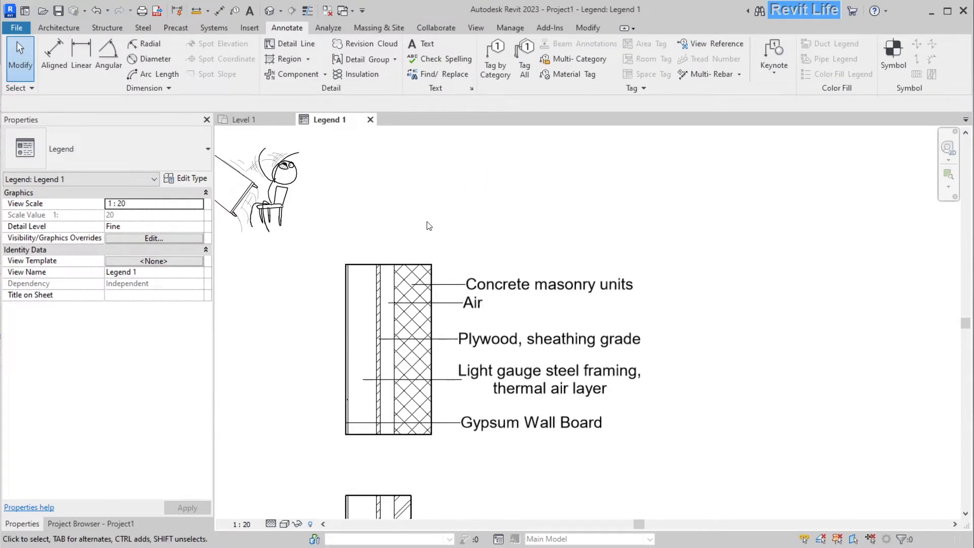
# Label the wall legend W2, copy the component, and add an aligned 460 thickness dimension
pyautogui.click(412, 43)
pyautogui.write('W2')
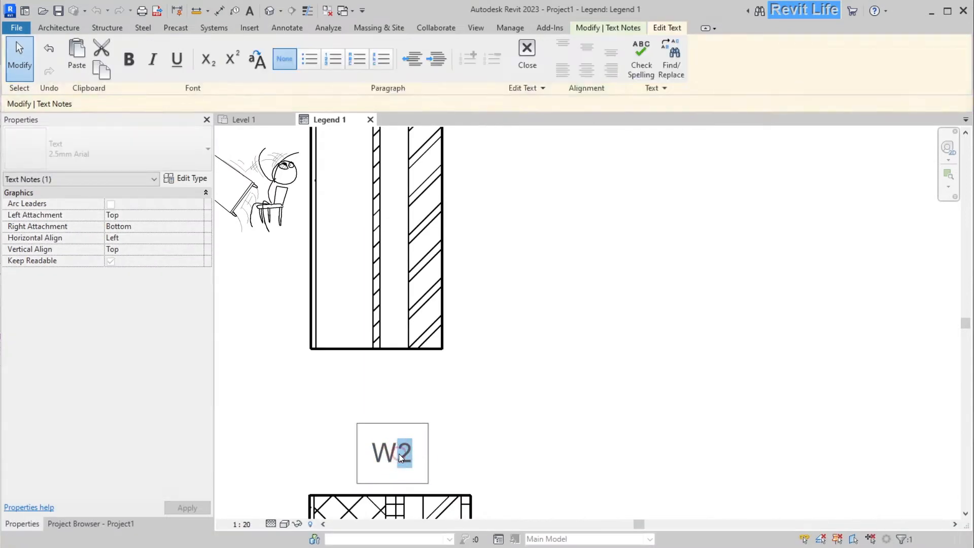
pyautogui.press('Escape')
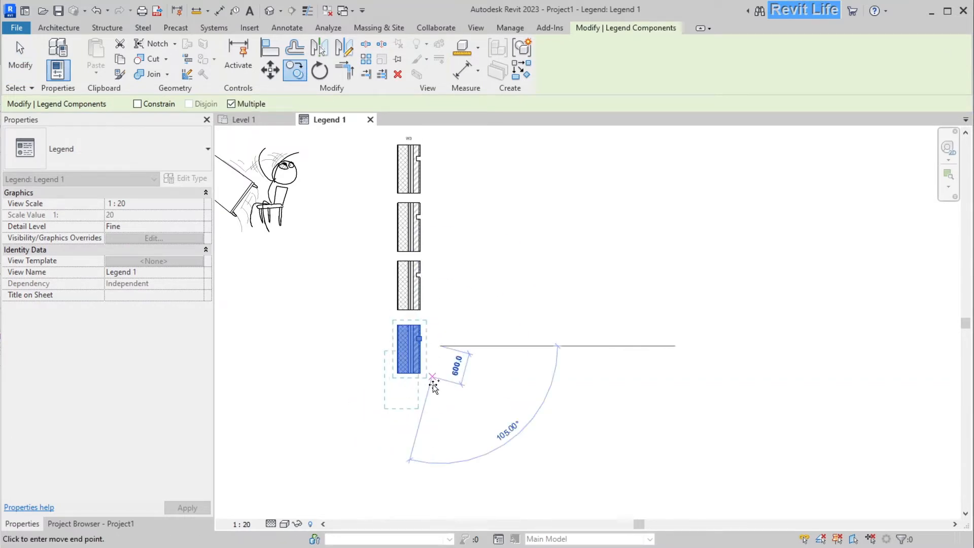
pyautogui.click(286, 28)
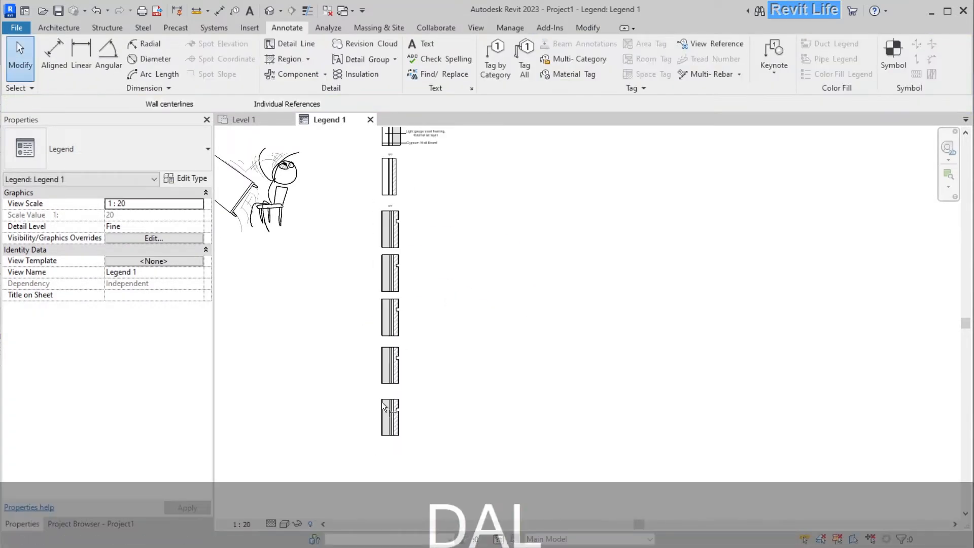
pyautogui.click(54, 53)
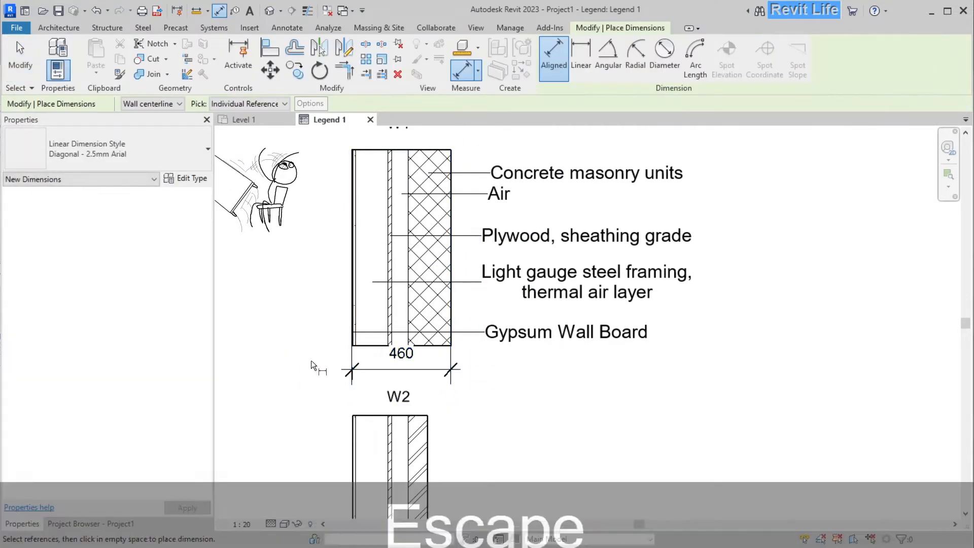
# Leave the Dimension tool before heading to Level 1 and the Phases settings
pyautogui.press('Escape')
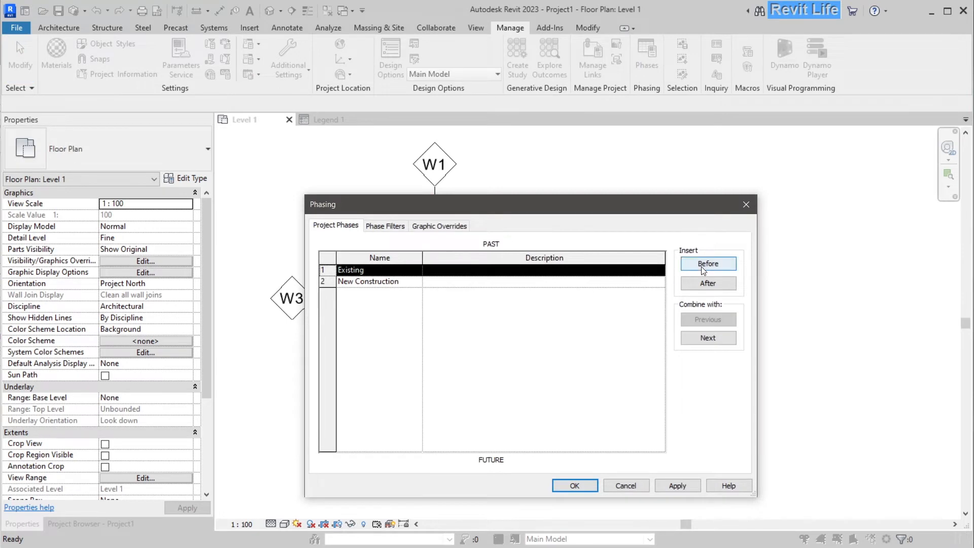
# Name the duplicated plan Level 1Legends and set its Phase to Legends
pyautogui.write('Lege')
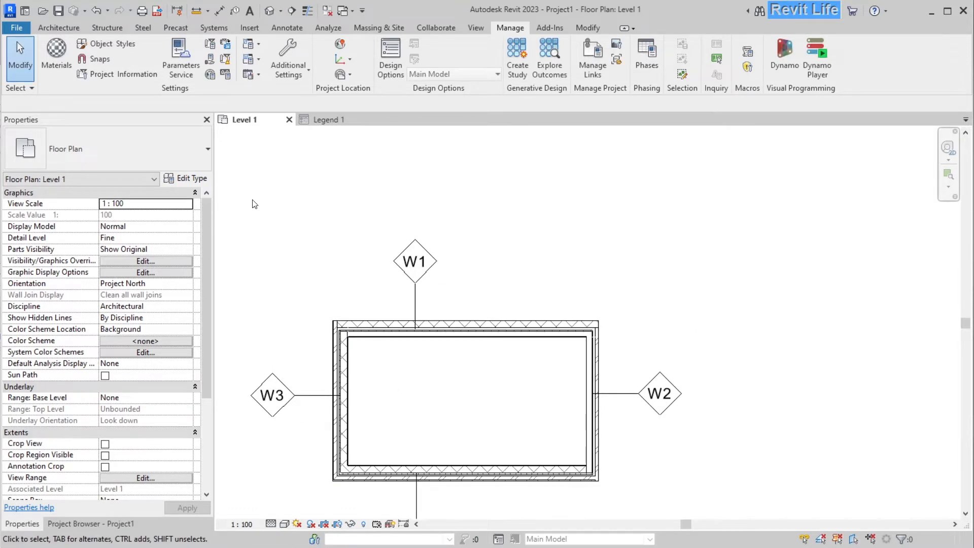
pyautogui.click(94, 524)
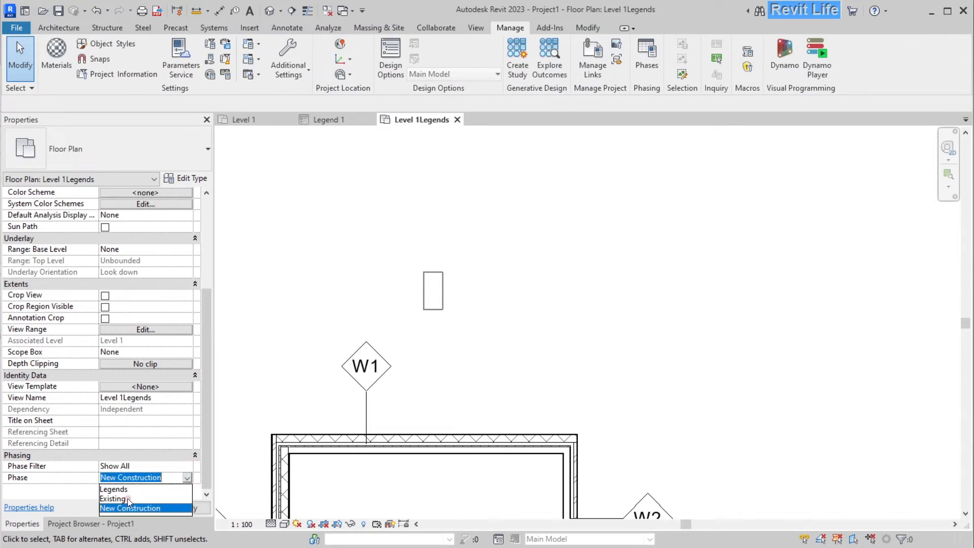
pyautogui.click(114, 489)
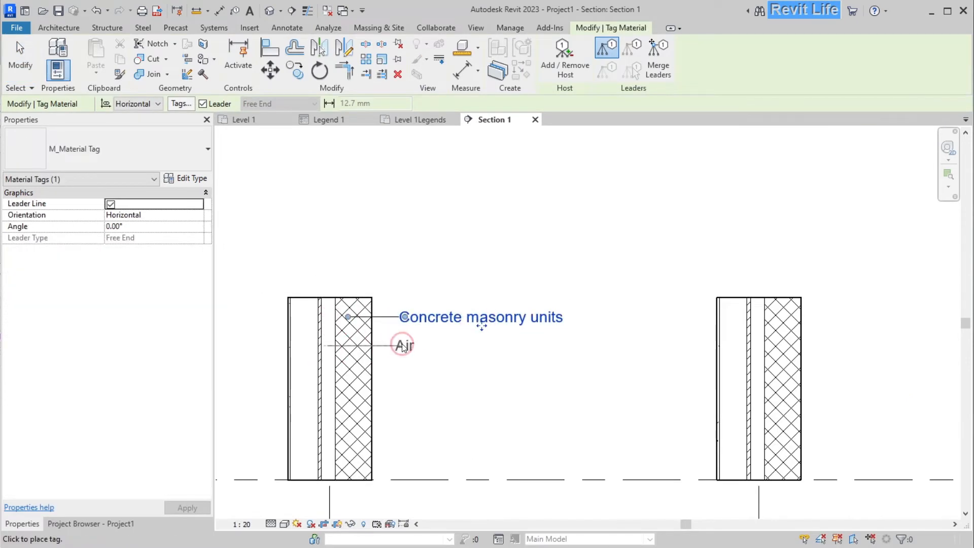
# Finish tagging the Section 1 wall's layers and match one wall's type onto another
pyautogui.press('Escape')
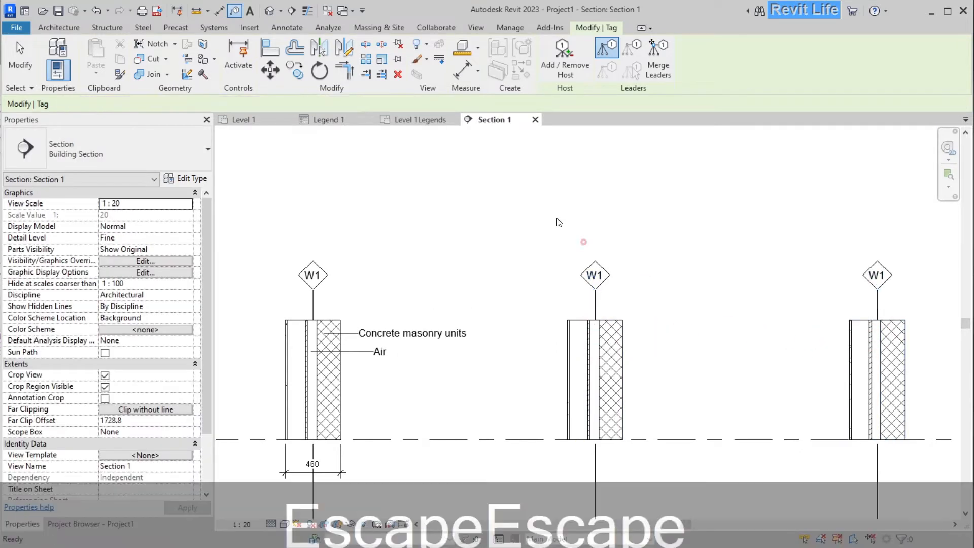
pyautogui.click(243, 120)
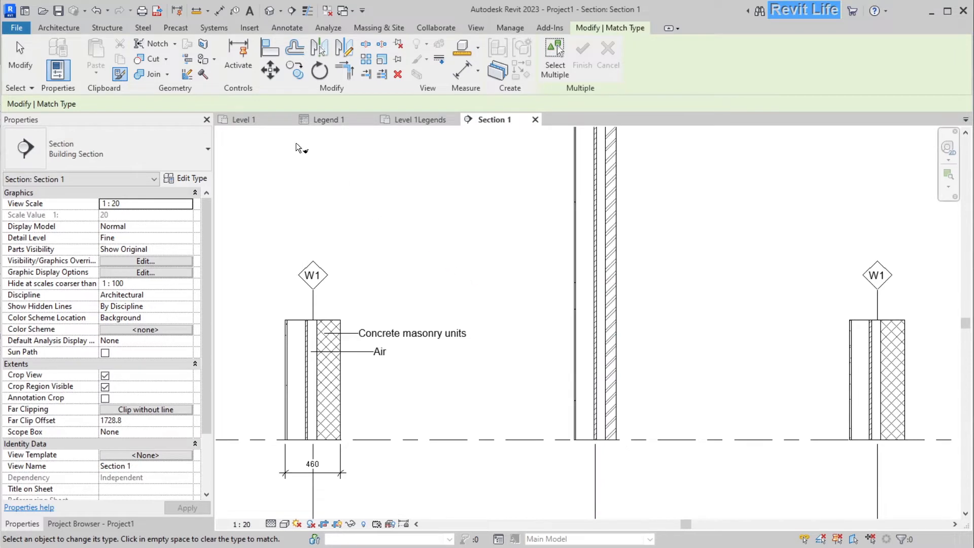
pyautogui.click(243, 120)
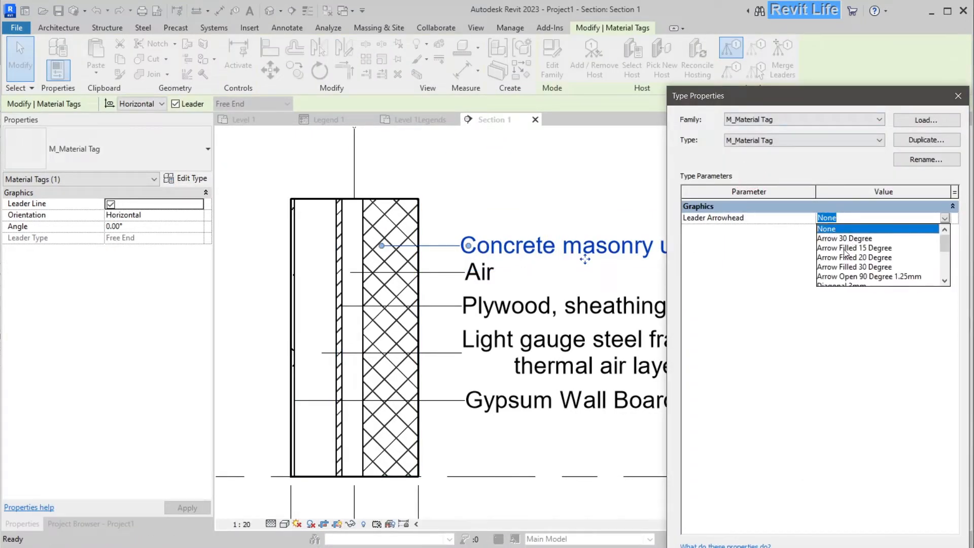
pyautogui.moveTo(855, 277)
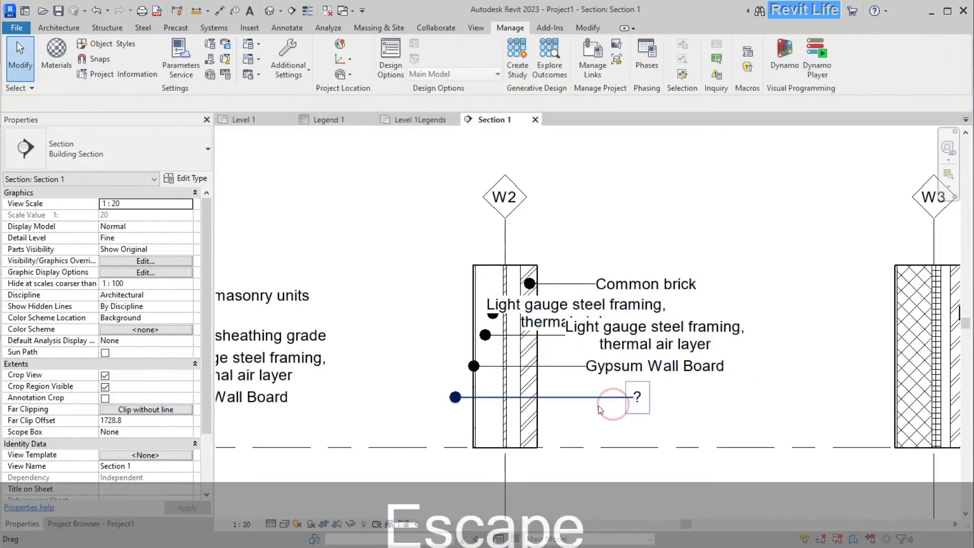
# Tag the W2 wall's Plywood layer and drag its label clear of the other tags
pyautogui.click(638, 398)
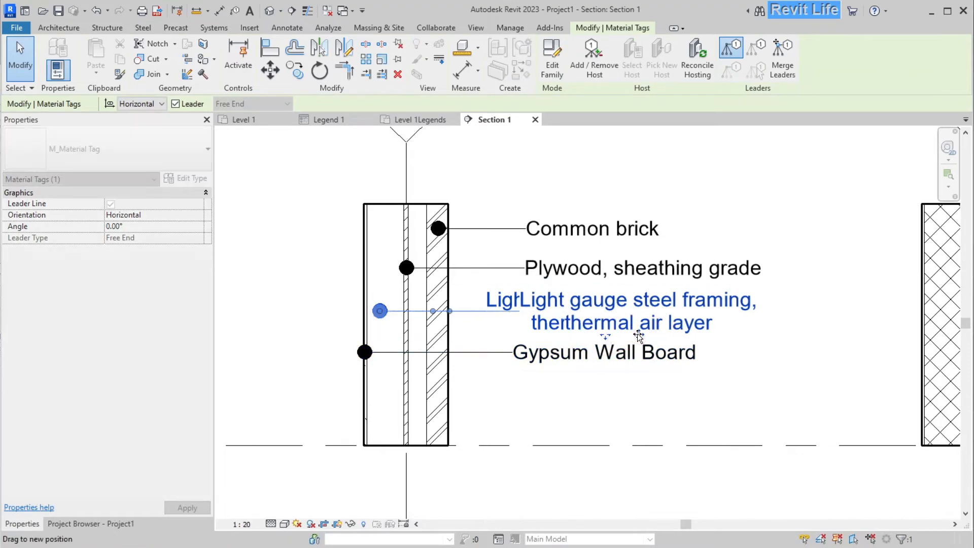
pyautogui.press('Escape')
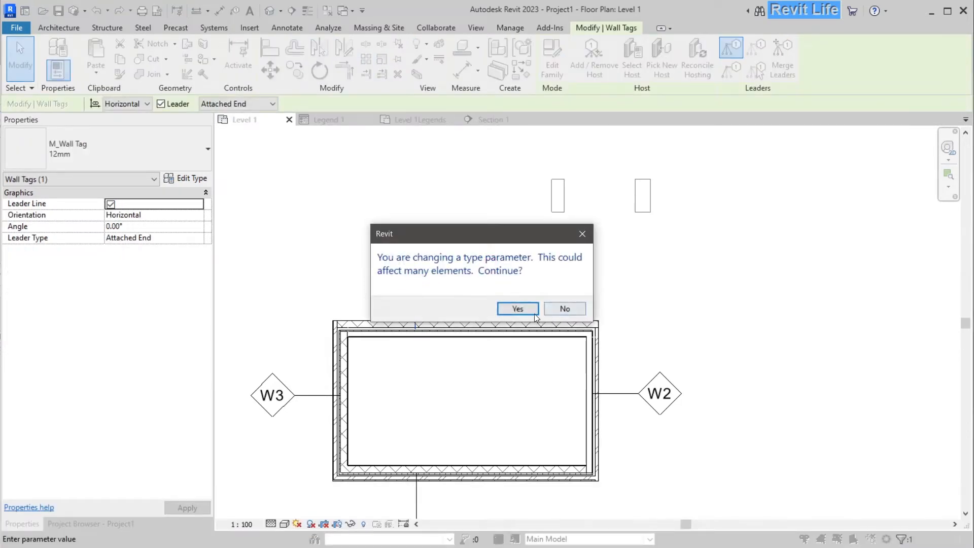
# Accept the warning to change the wall tag's type parameter in Level 1
pyautogui.click(518, 309)
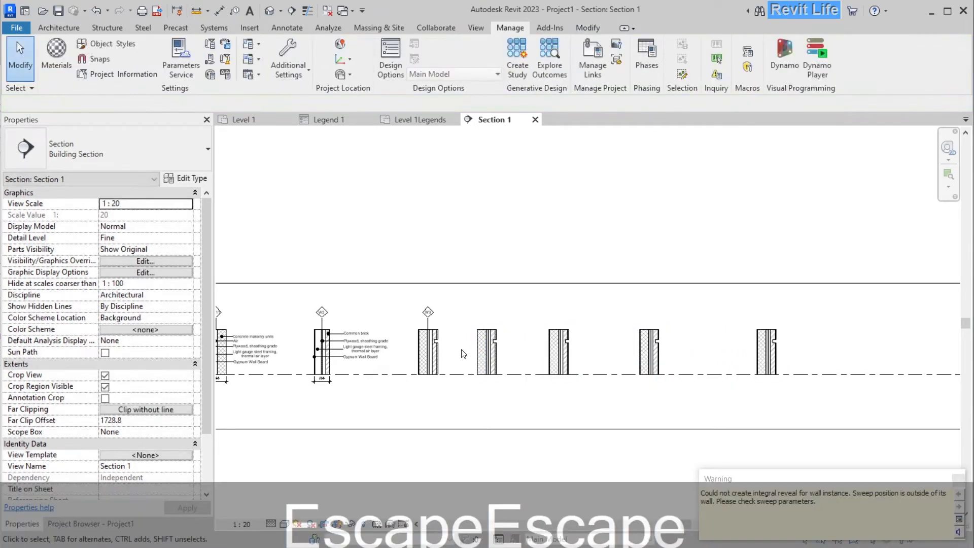
# Switch a wall to another type and run an aligned dimension string across the legend walls
pyautogui.click(564, 335)
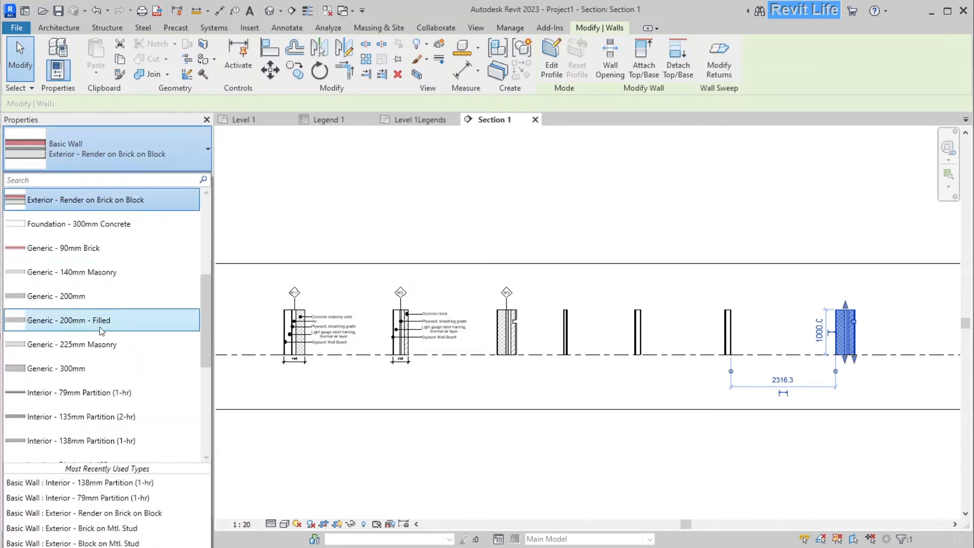
pyautogui.press('Escape')
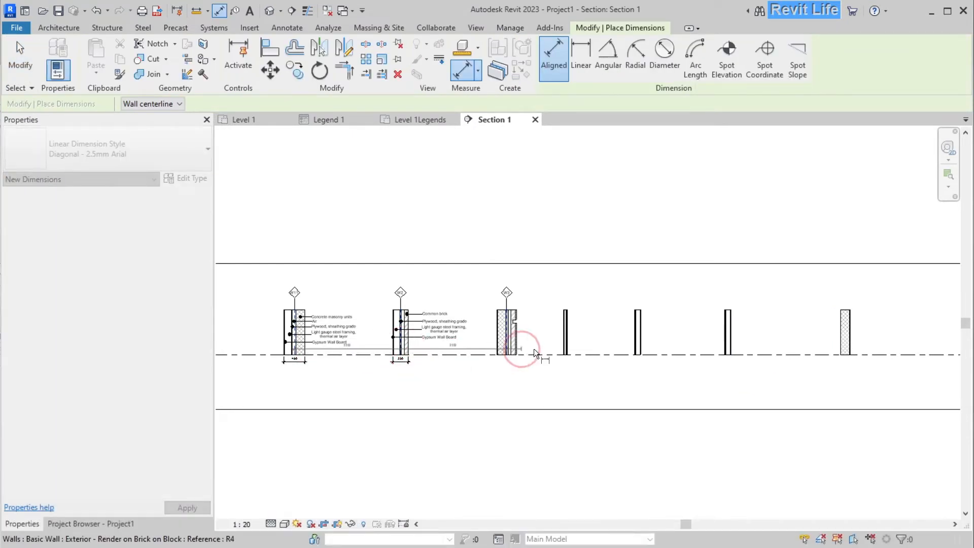
pyautogui.click(821, 382)
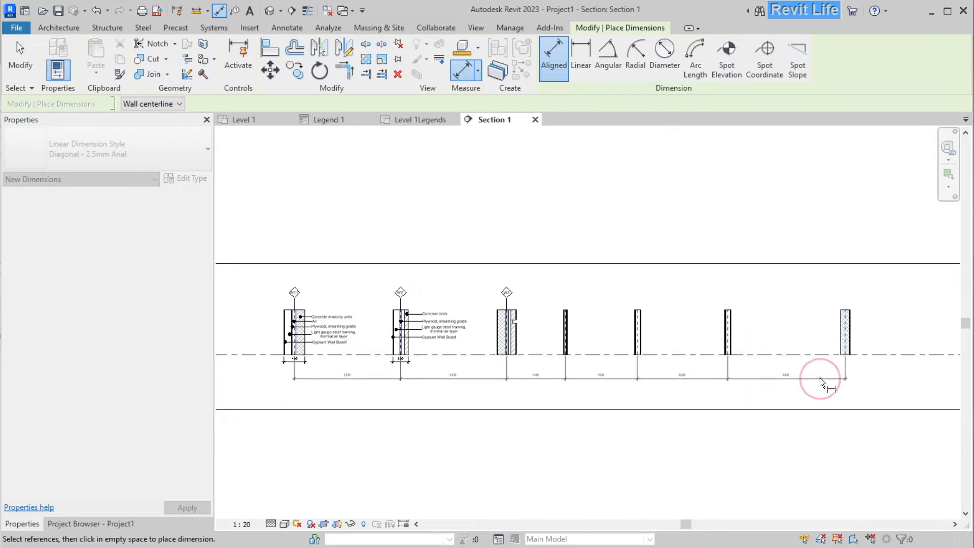
pyautogui.press('Escape')
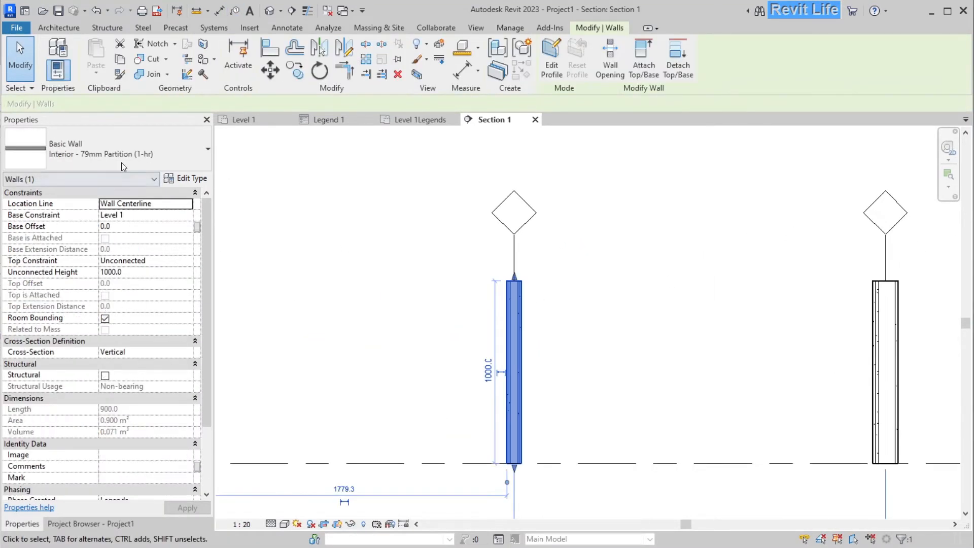
# Set Fire Rating to 1-hr in the Interior - 79mm Partition (1-hr) type properties
pyautogui.click(191, 177)
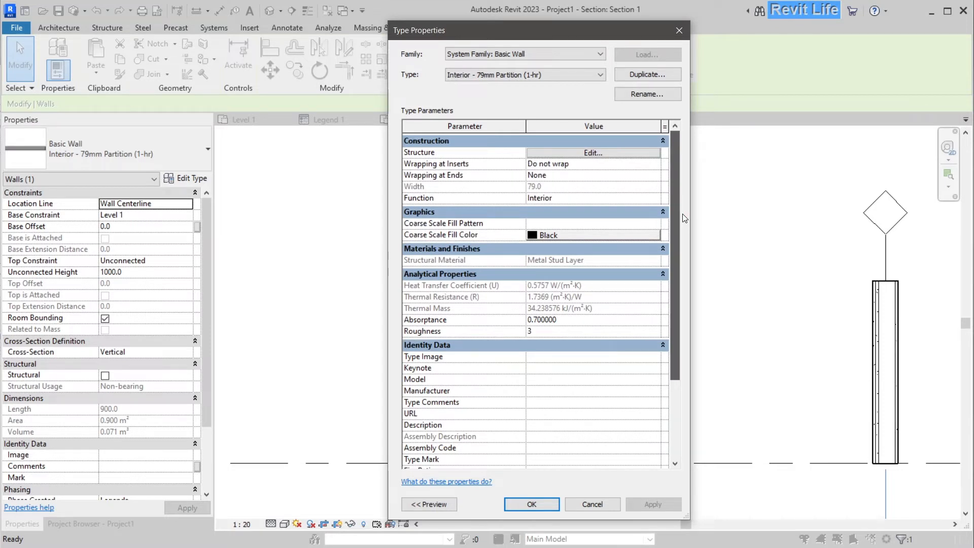
pyautogui.scroll(-3)
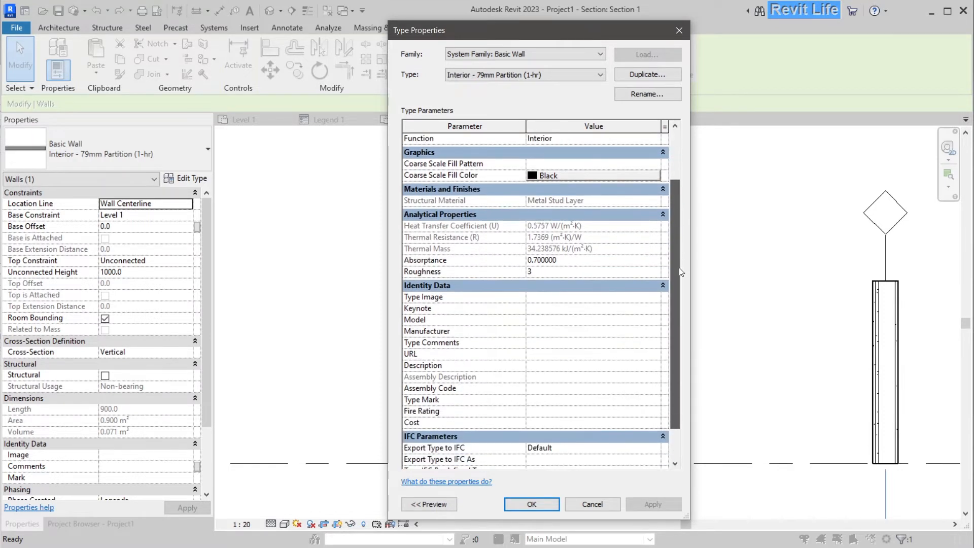
pyautogui.write('1')
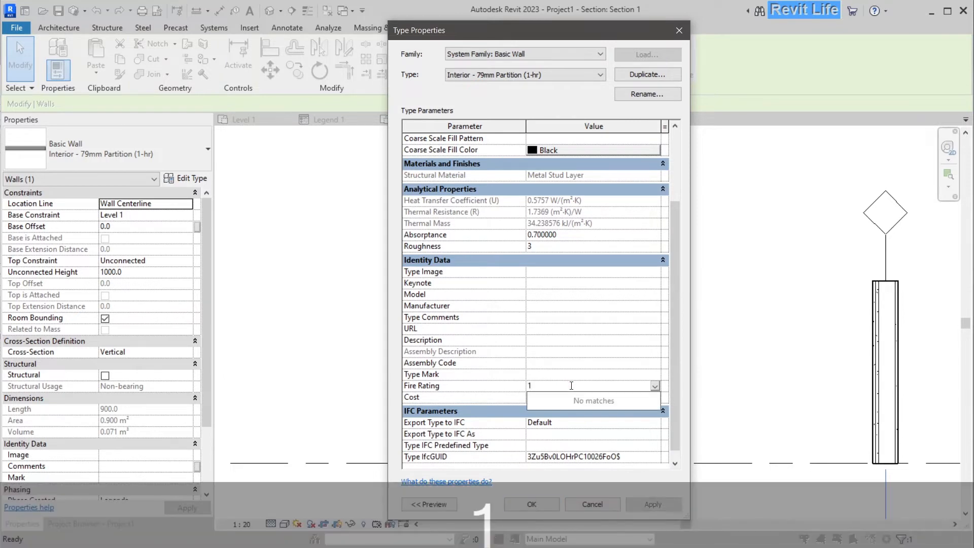
pyautogui.write('hr')
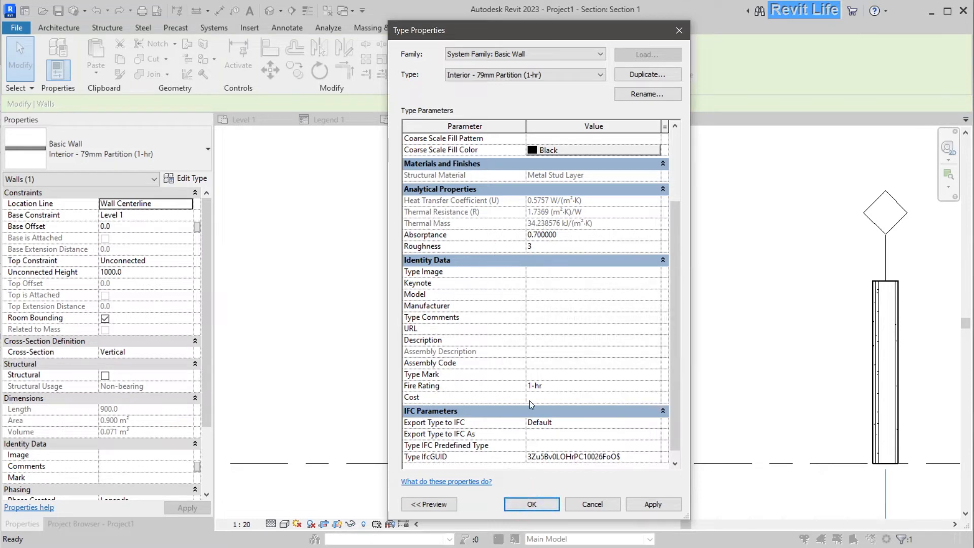
pyautogui.click(532, 503)
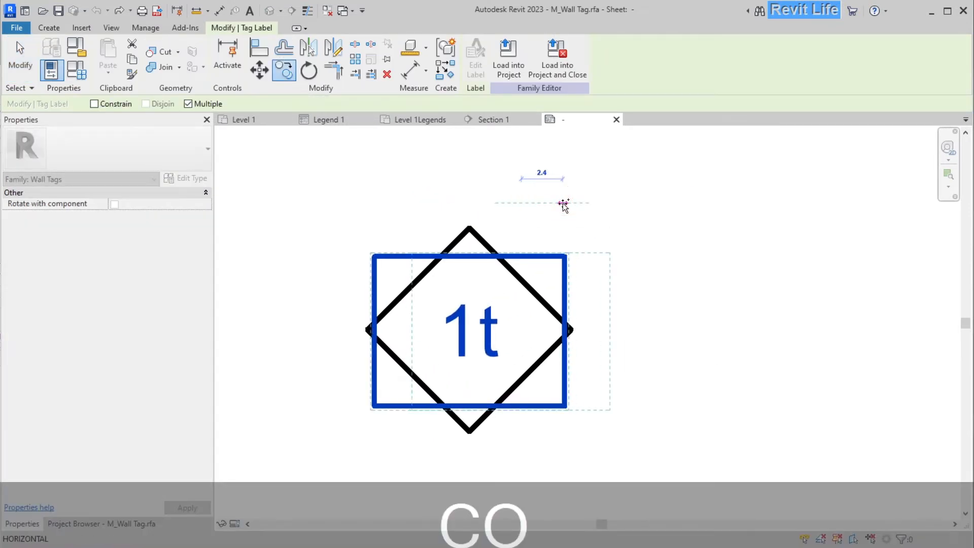
# Copy the tag label in the M_Wall Tag family and relabel it to Fire Rating
pyautogui.press('Escape')
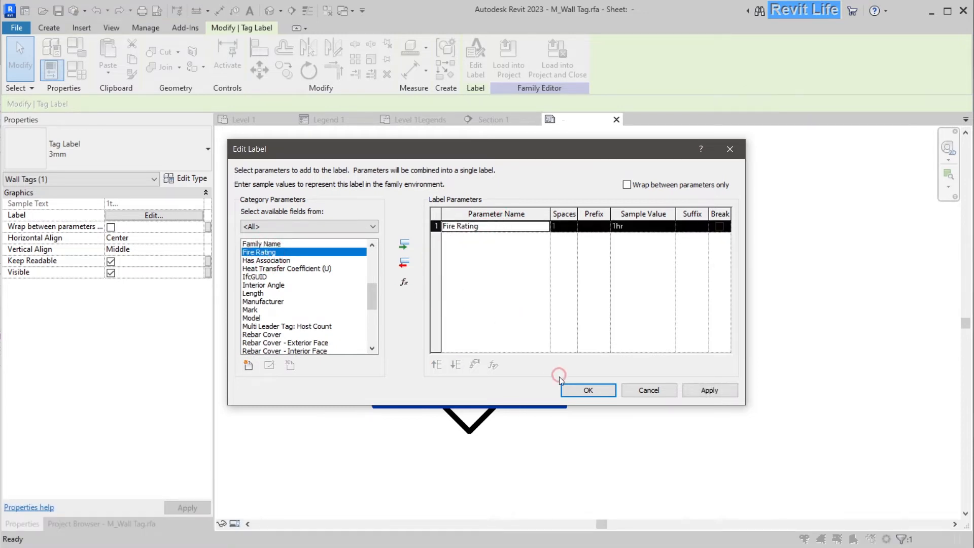
pyautogui.click(589, 390)
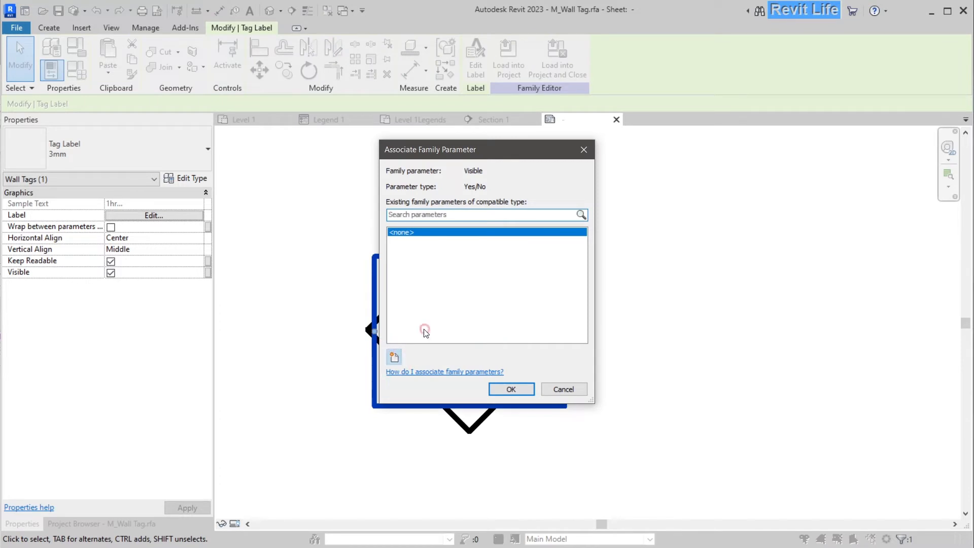
# Create Yes/No parameters Fire and Type and tie each label's visibility to them
pyautogui.click(394, 357)
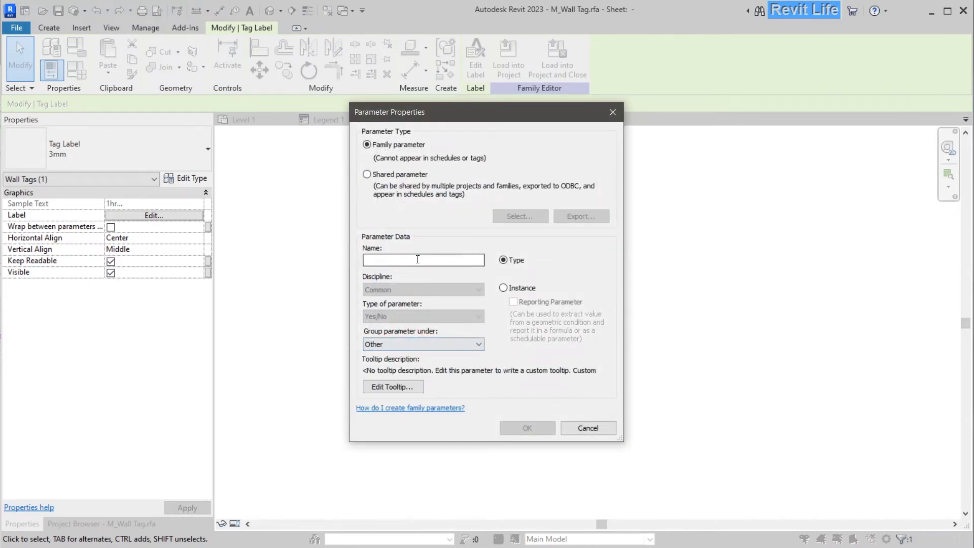
pyautogui.write('Fire')
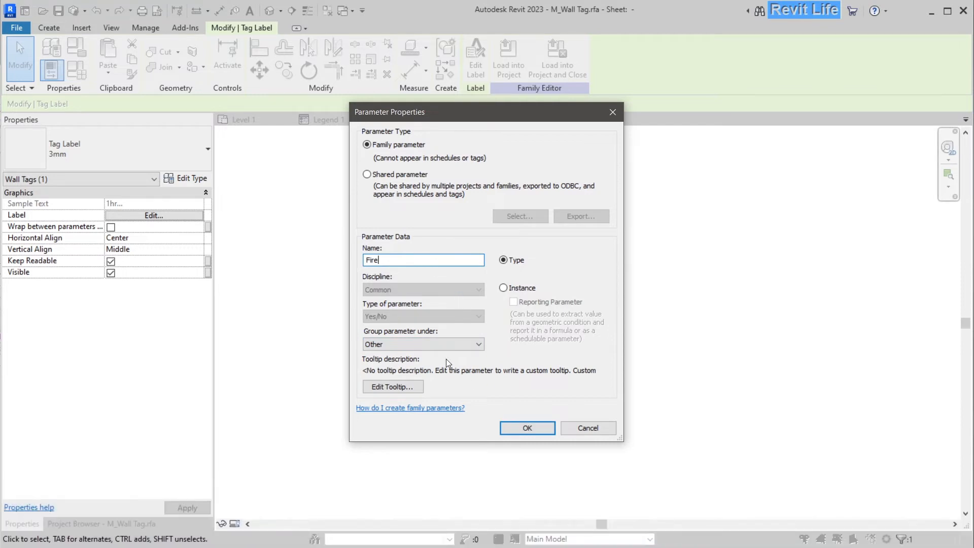
pyautogui.click(528, 428)
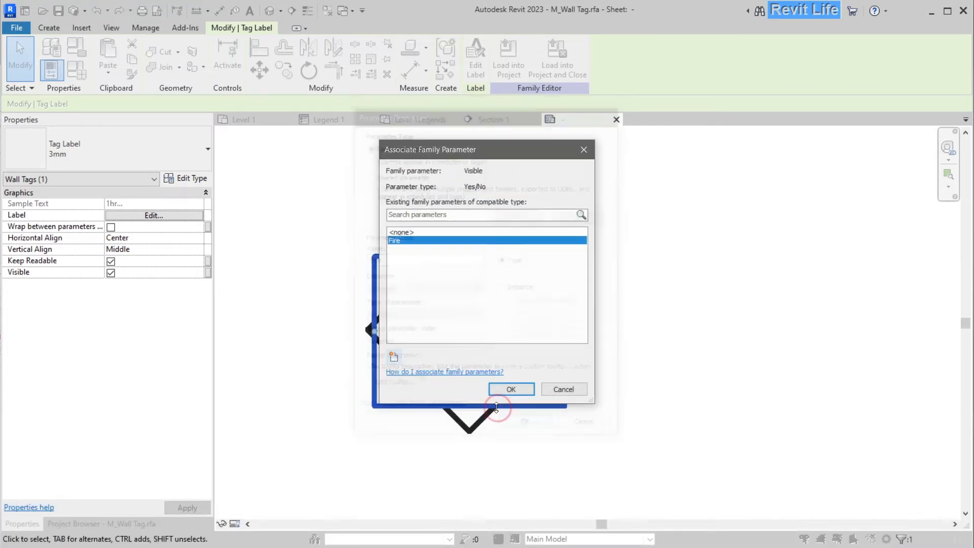
pyautogui.click(511, 390)
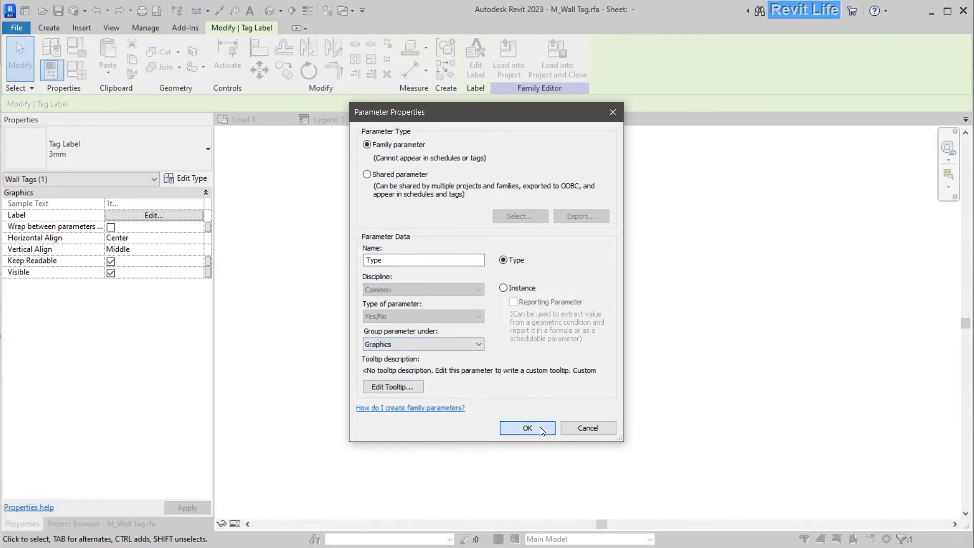
pyautogui.click(528, 427)
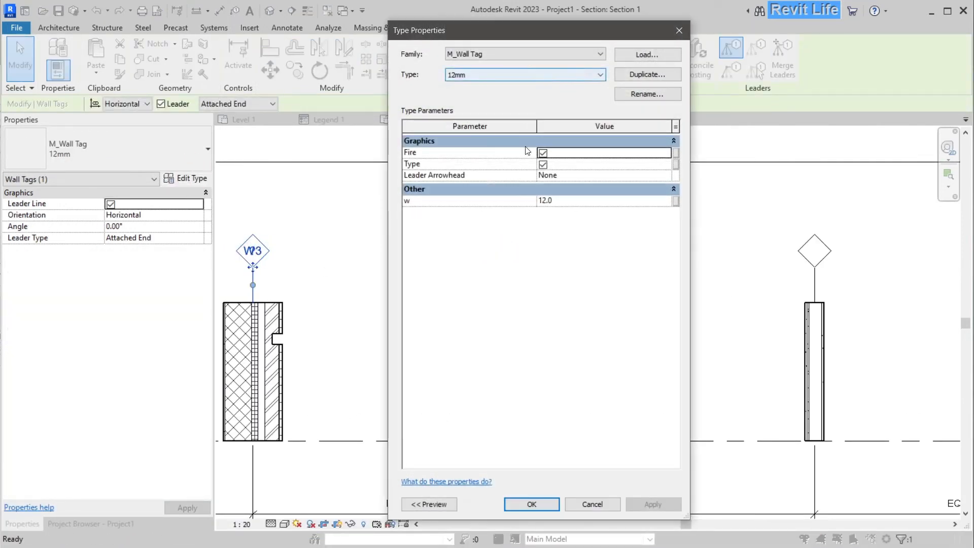
# Turn Fire off in M_Wall Tag 12mm, then duplicate as 12mm Fire with Fire on and Type off
pyautogui.click(543, 165)
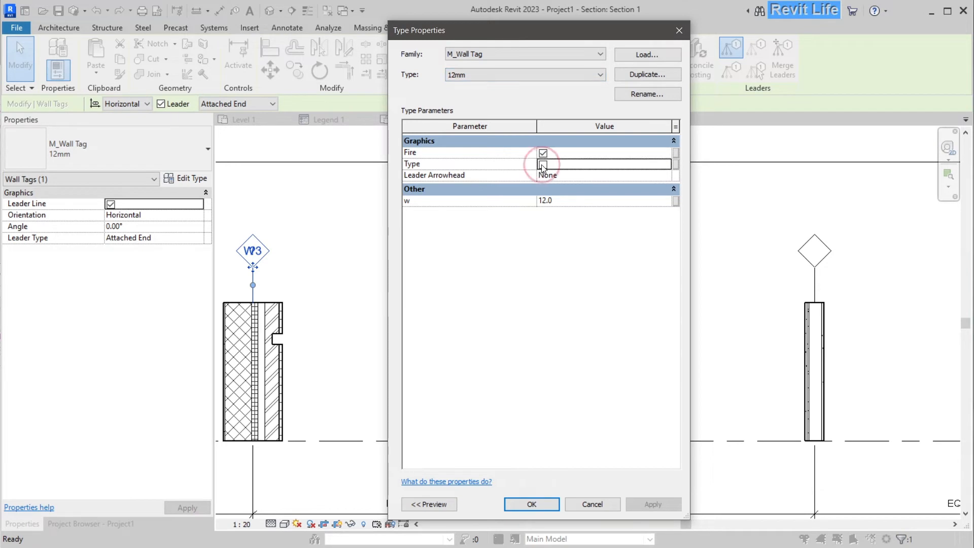
pyautogui.click(543, 164)
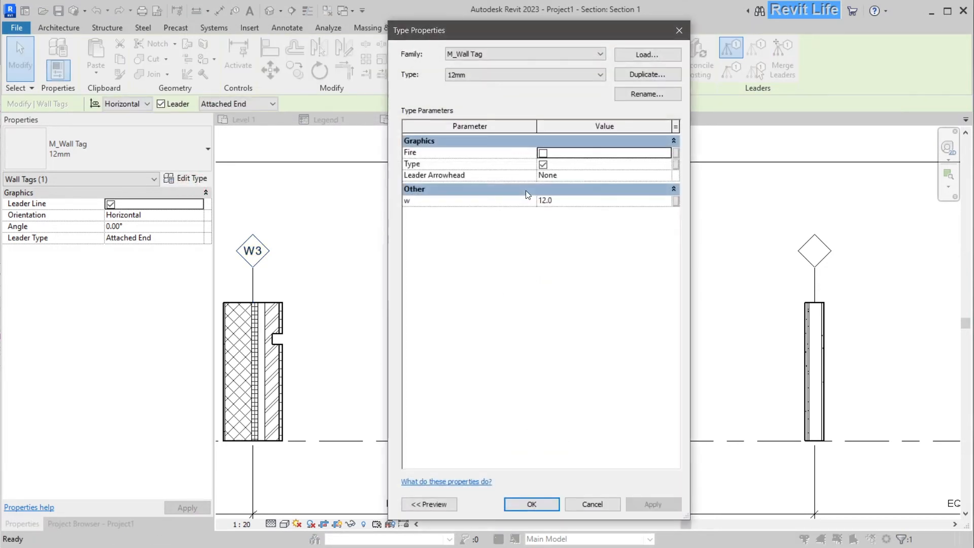
pyautogui.click(647, 74)
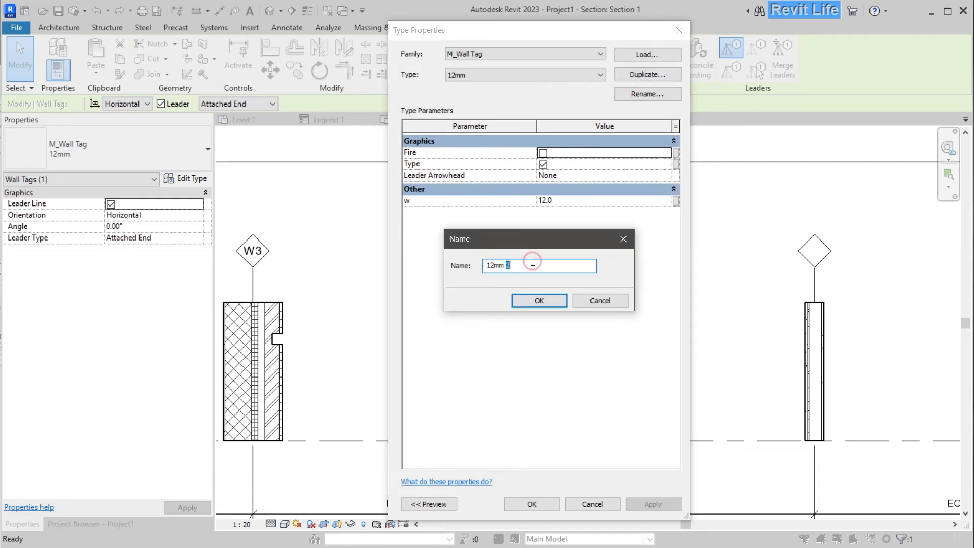
pyautogui.click(539, 300)
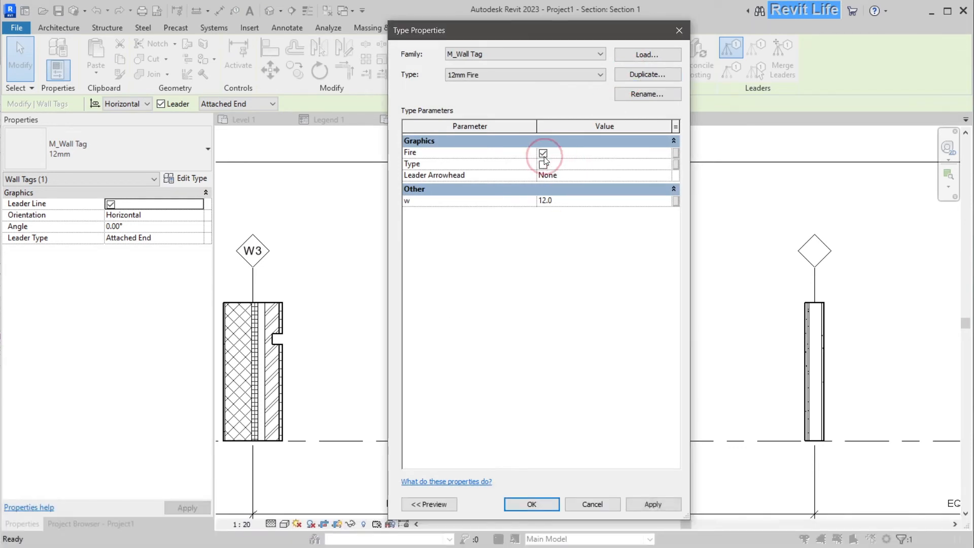
pyautogui.click(532, 503)
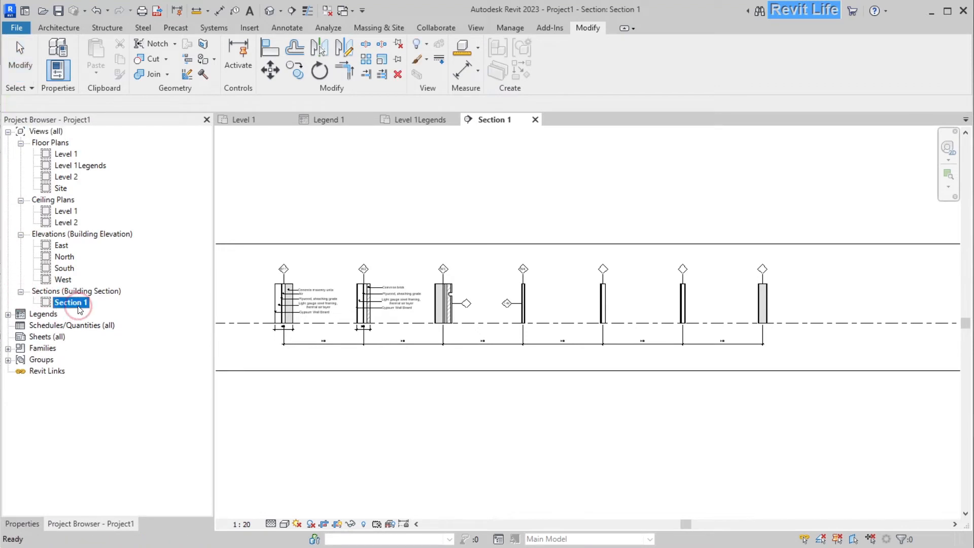
# Rename Section 1 to Wall legend and duplicate it as a second dependent view
pyautogui.write('Wall legend')
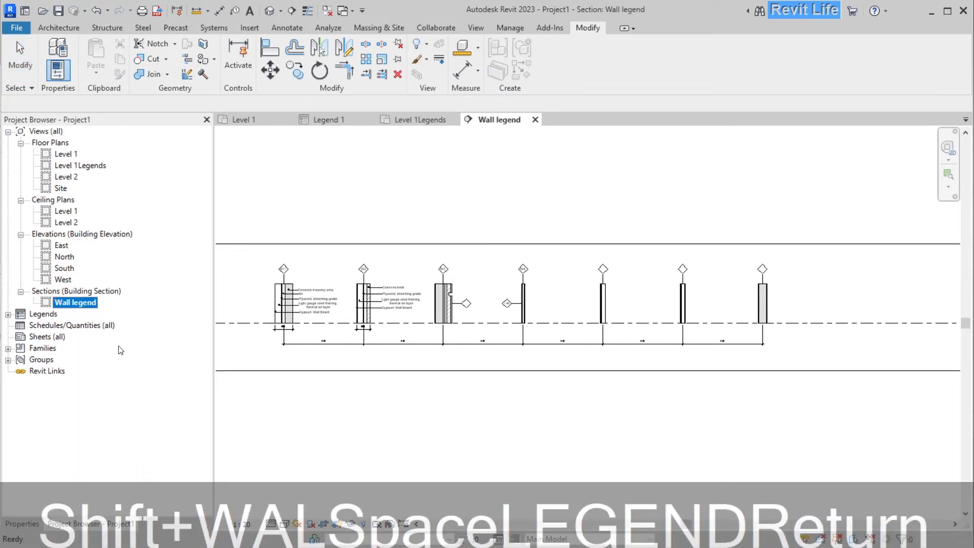
pyautogui.rightClick(69, 302)
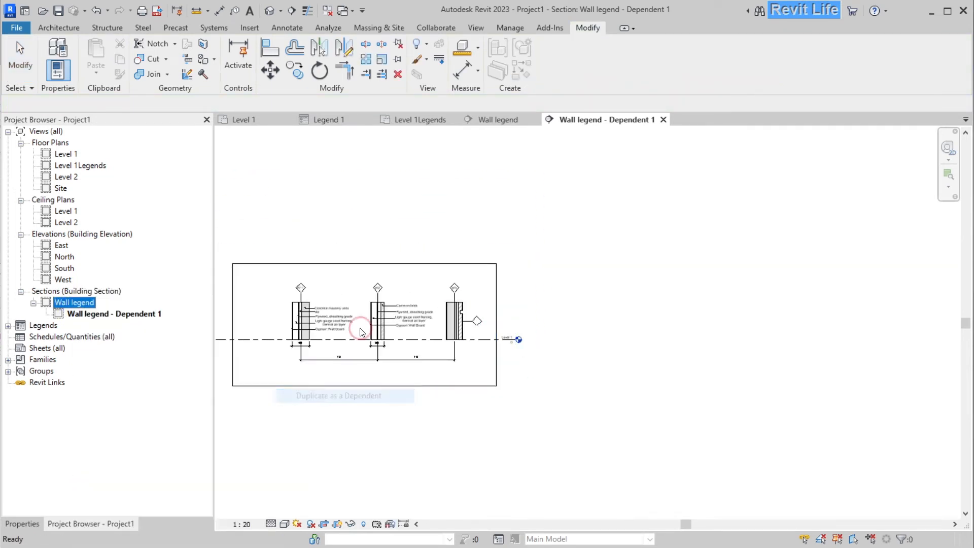
pyautogui.click(339, 395)
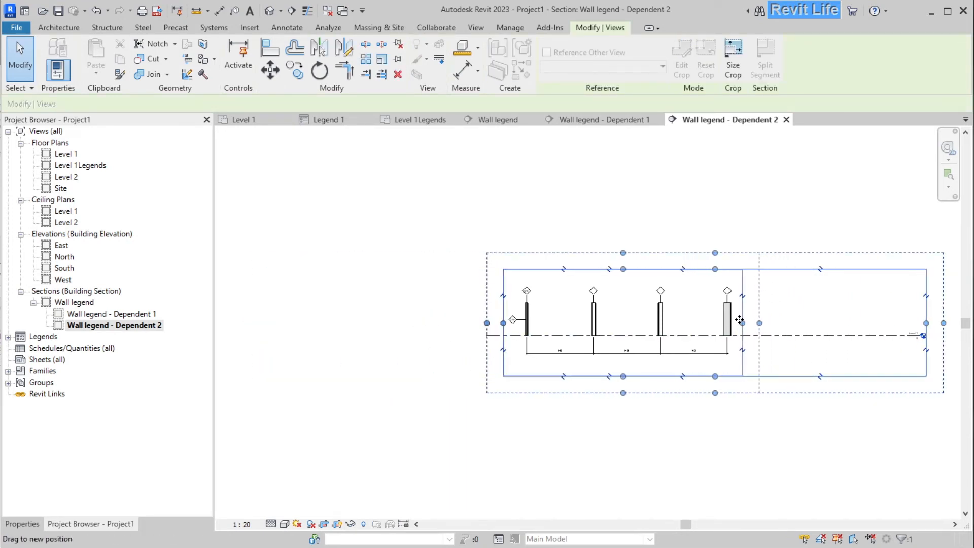
pyautogui.doubleClick(112, 313)
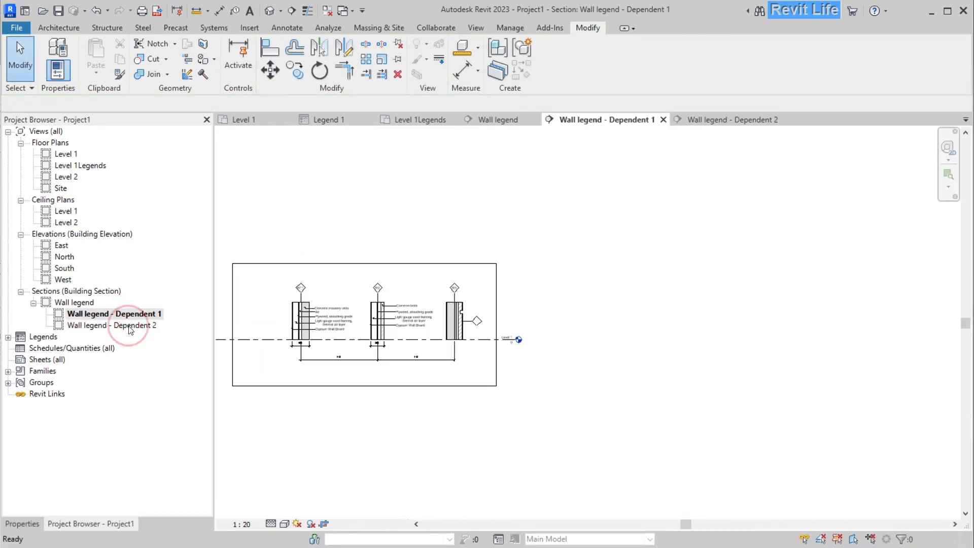
pyautogui.doubleClick(74, 302)
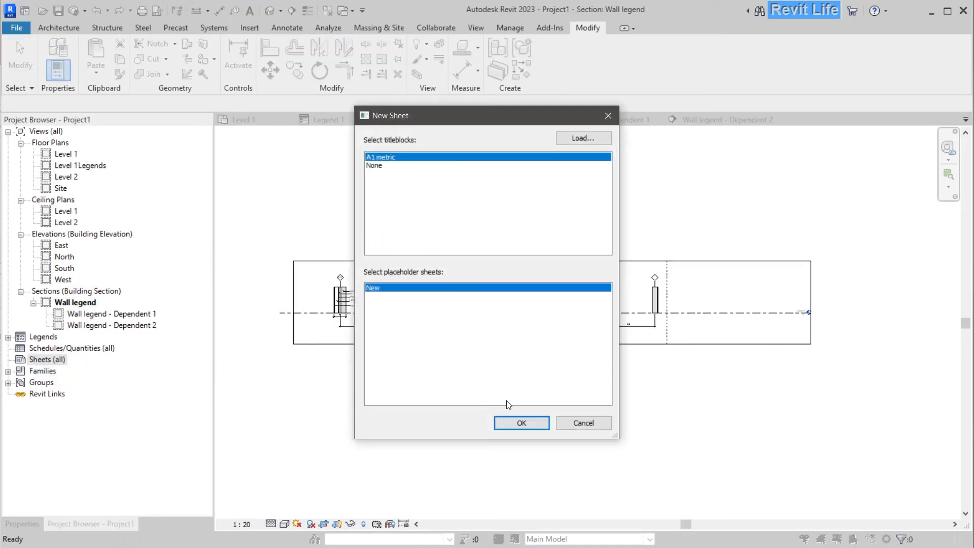
# Create A1 metric sheet A101 with both Wall legend dependent views stacked on it
pyautogui.click(522, 423)
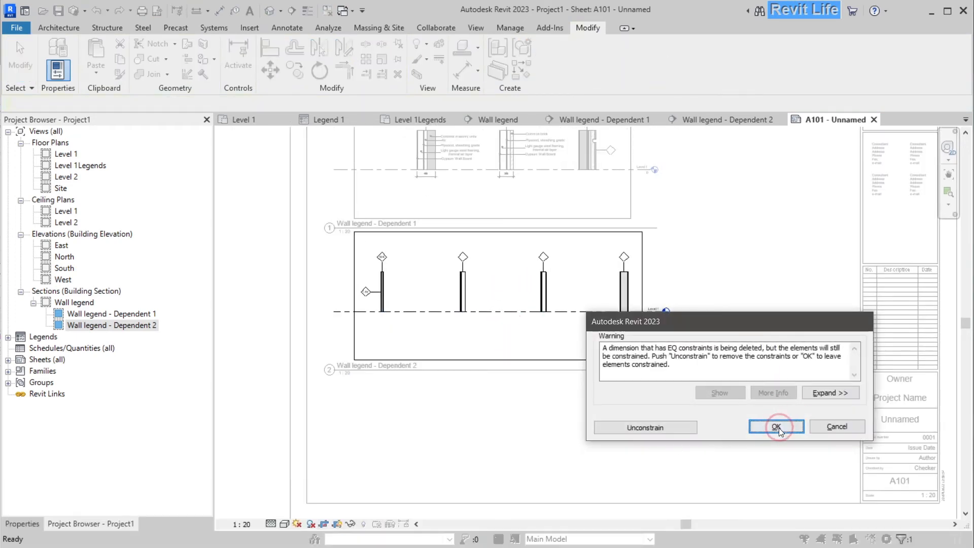
pyautogui.click(776, 426)
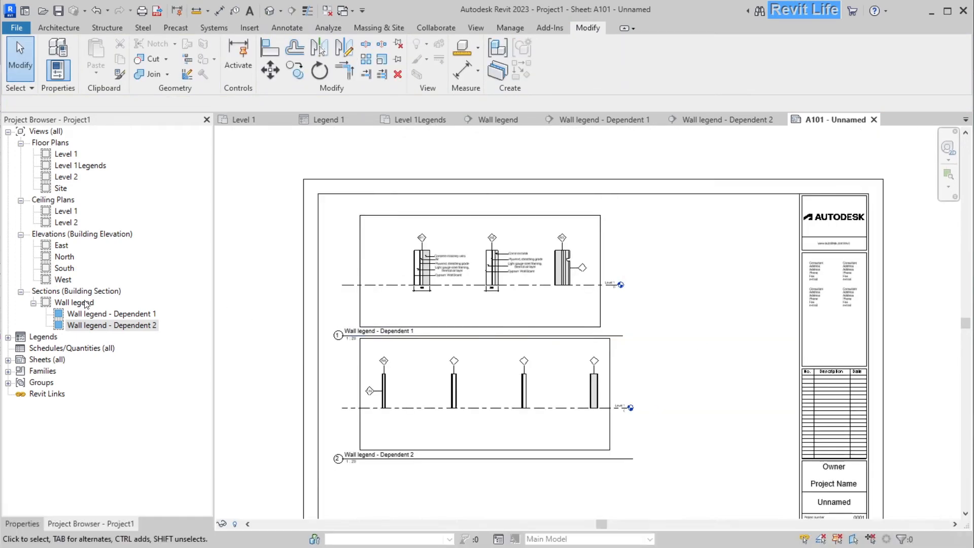
pyautogui.doubleClick(73, 302)
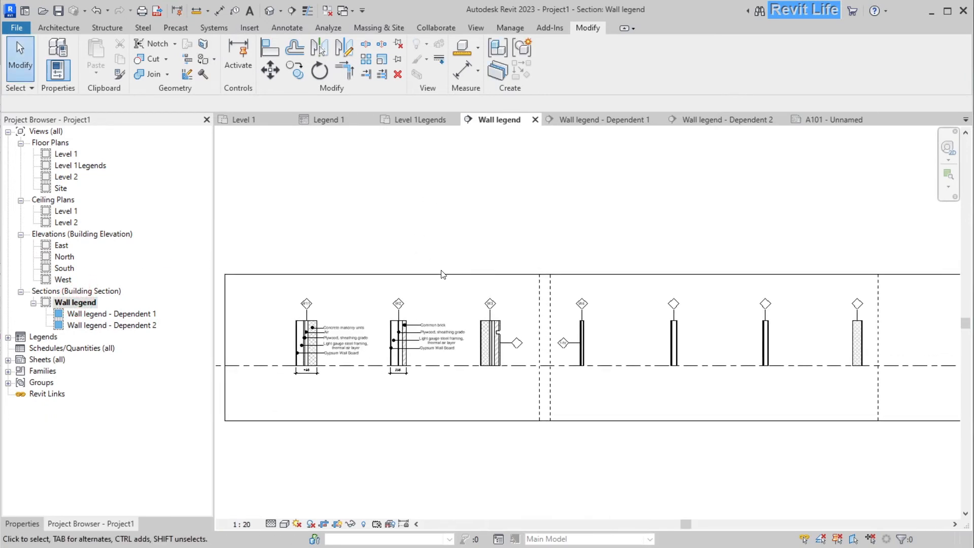
# Sketch a small rectangular floor sample in Level 1 Legends beside the wall samples
pyautogui.click(243, 120)
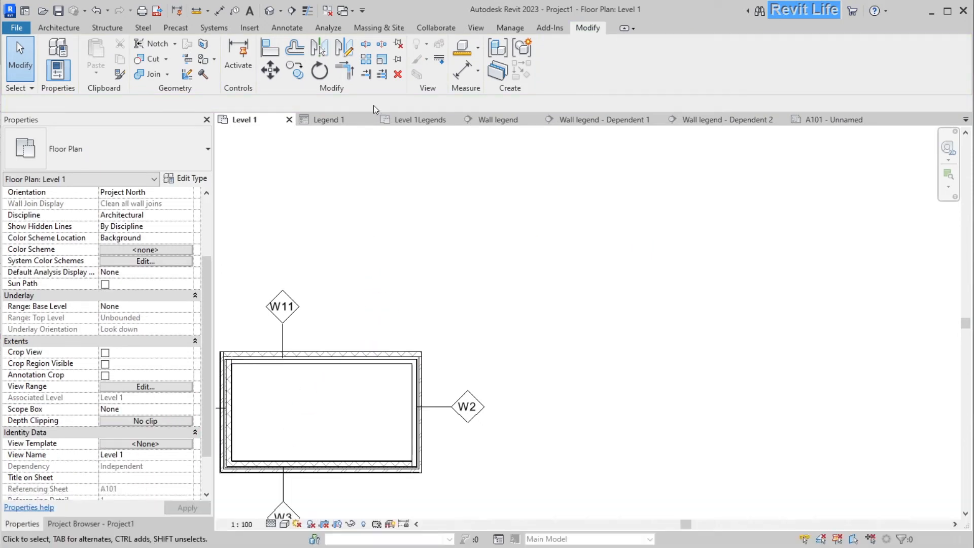
pyautogui.click(419, 120)
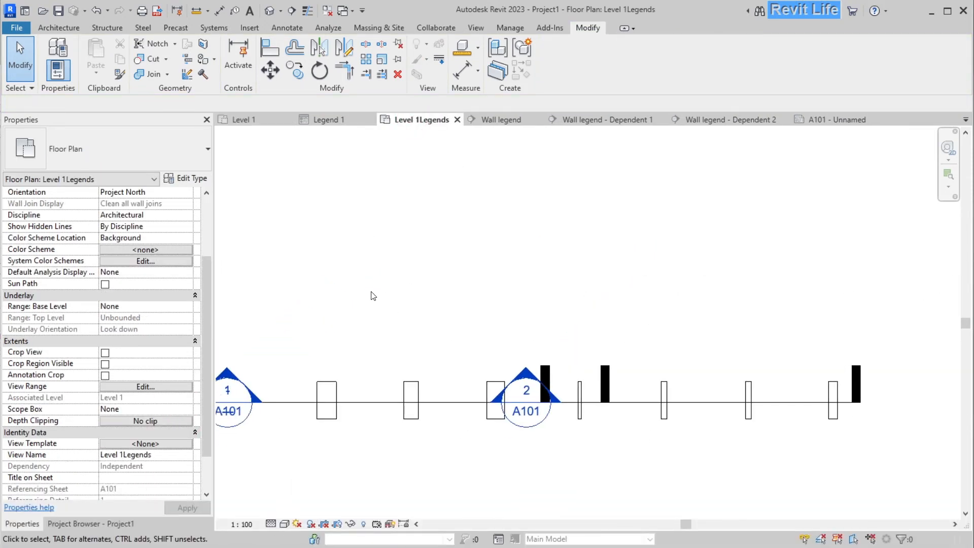
pyautogui.click(58, 28)
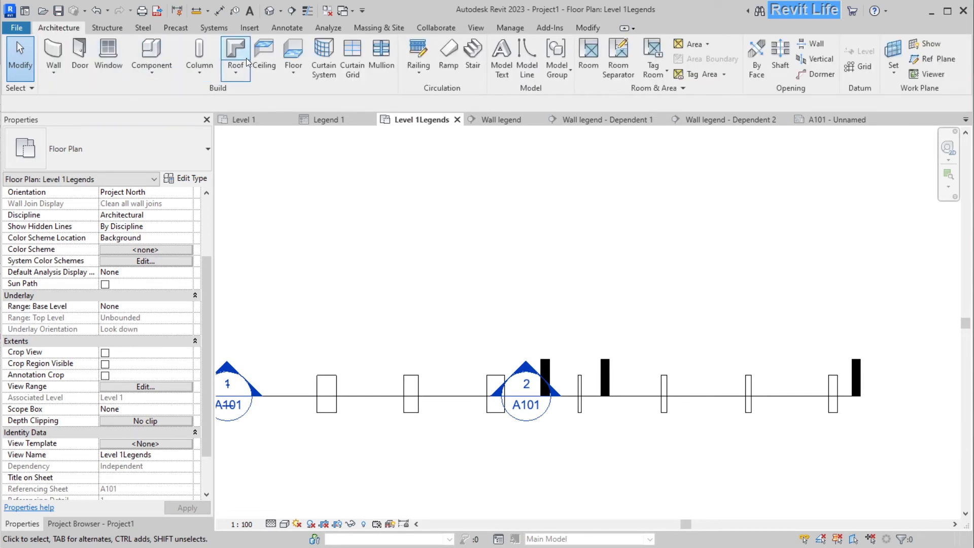
pyautogui.click(53, 52)
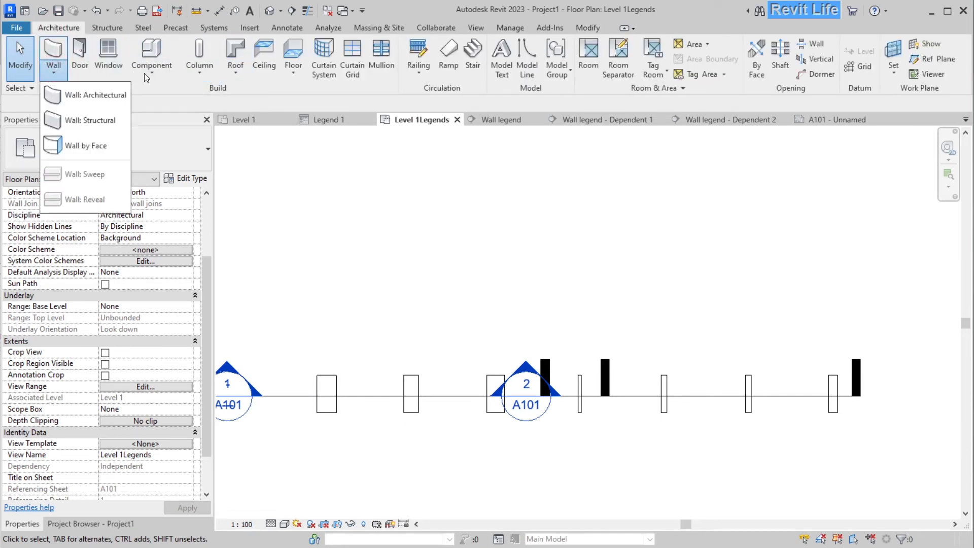
pyautogui.click(293, 51)
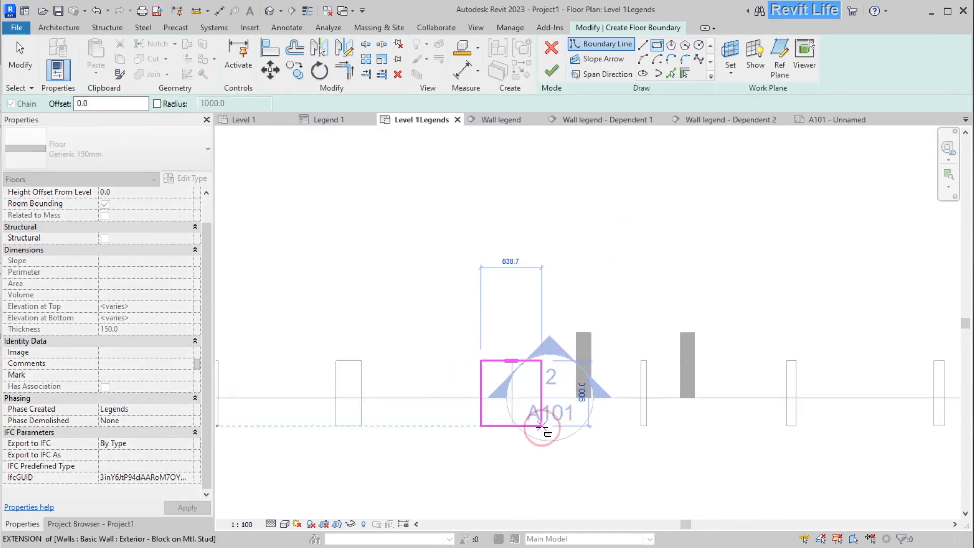
pyautogui.press('Escape')
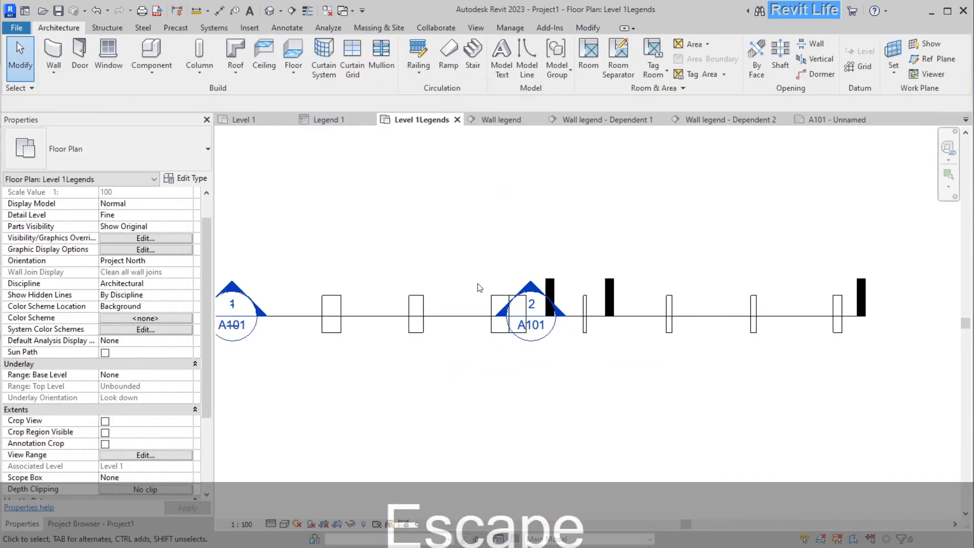
pyautogui.click(608, 120)
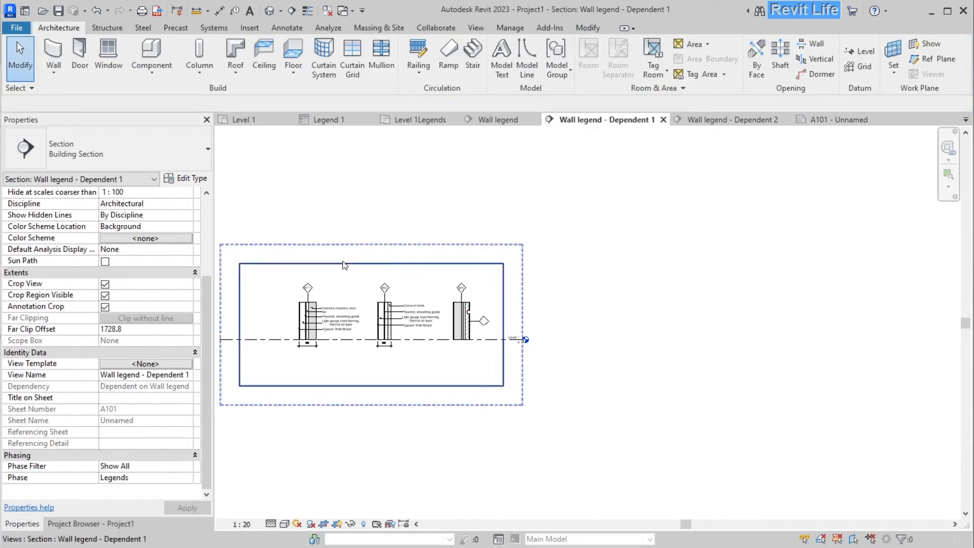
# Material-tag the floor layers: Quercus Rubra, Particleboard sheathing, Timber framing, thermal airspace
pyautogui.click(497, 120)
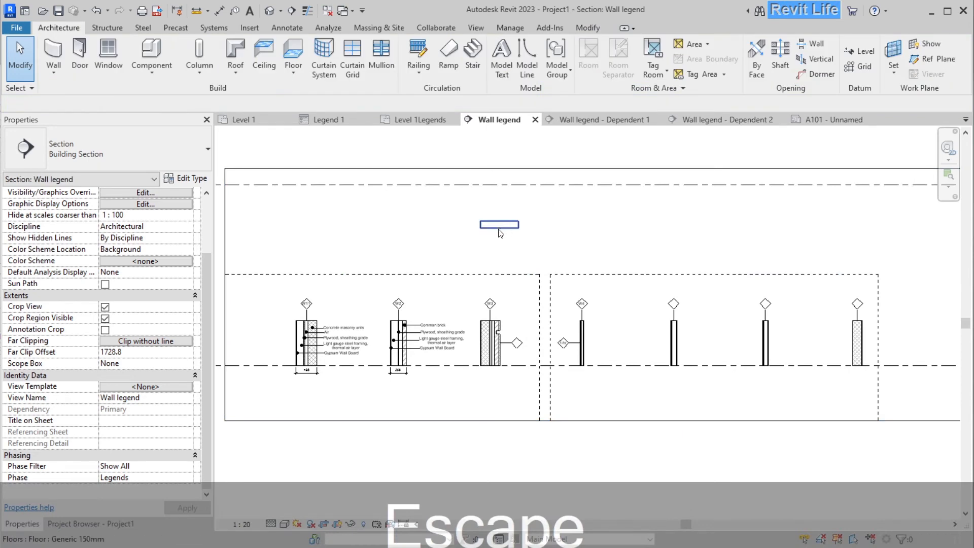
pyautogui.click(499, 224)
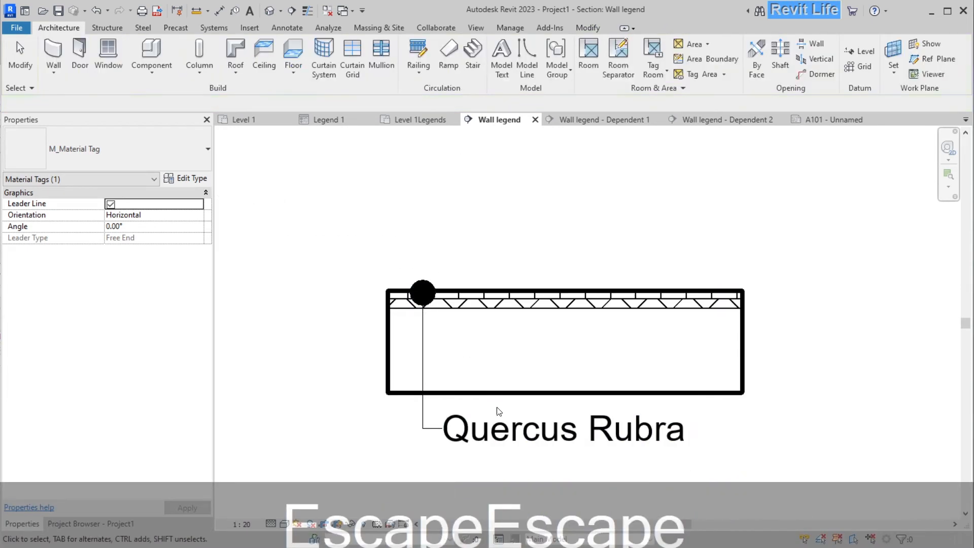
pyautogui.write('12')
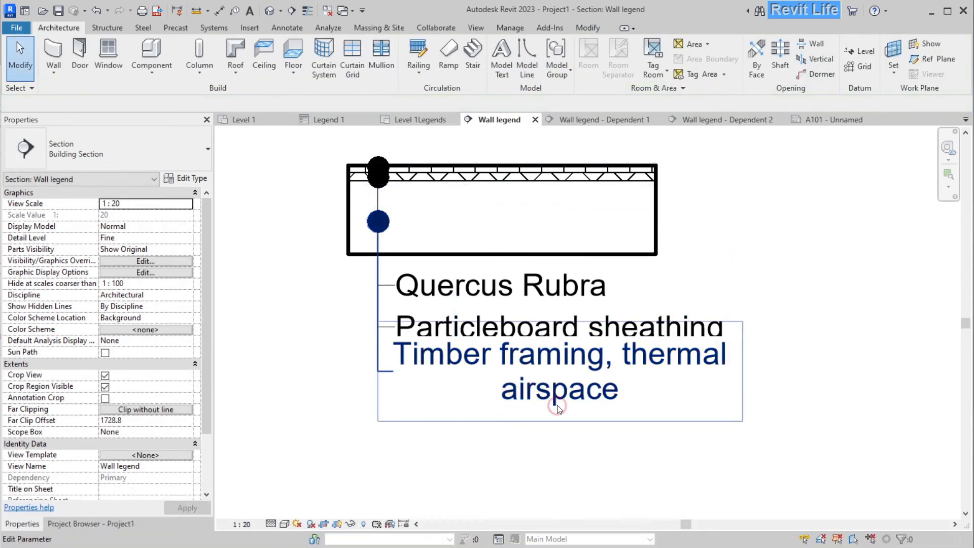
# Place an M_Floor Tag on the floor and switch its label to Type Mark so it reads FL1
pyautogui.click(287, 28)
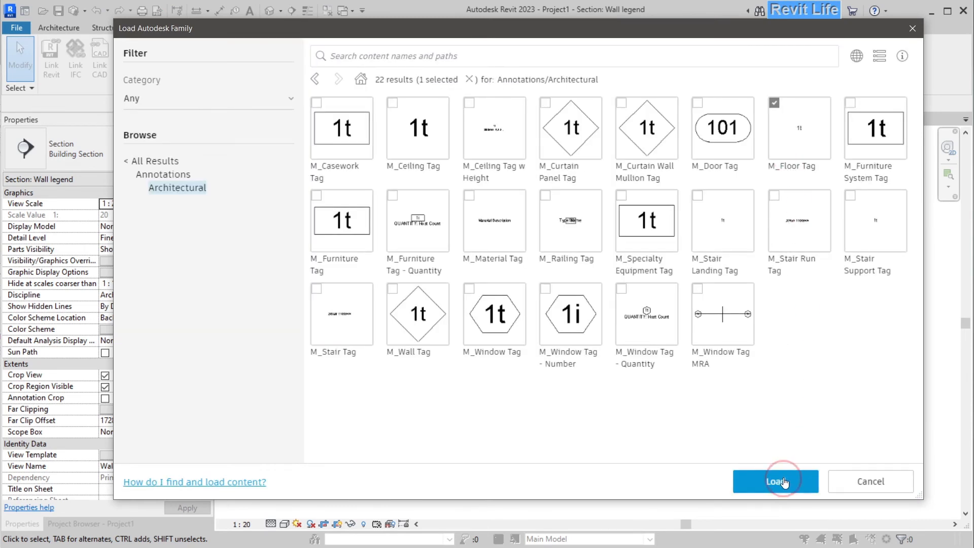
pyautogui.click(776, 481)
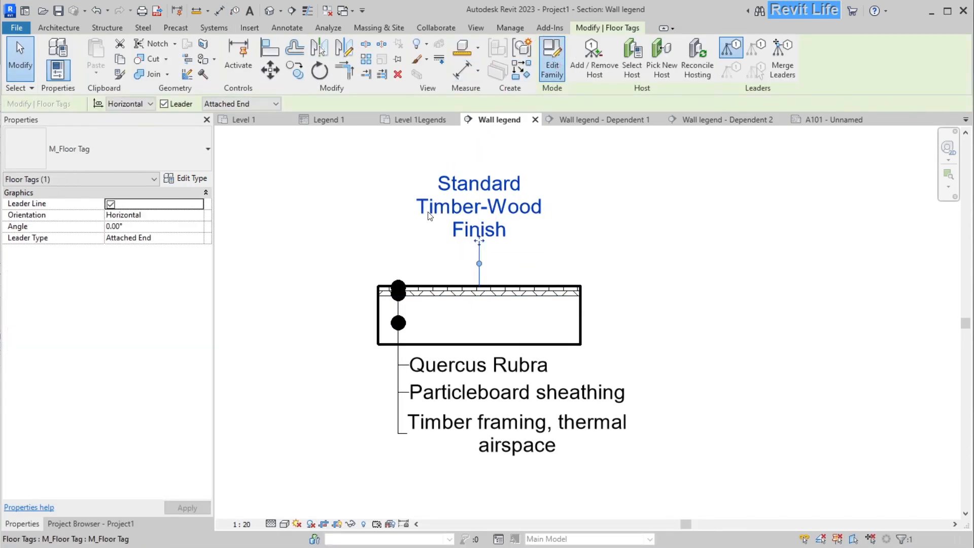
pyautogui.click(552, 57)
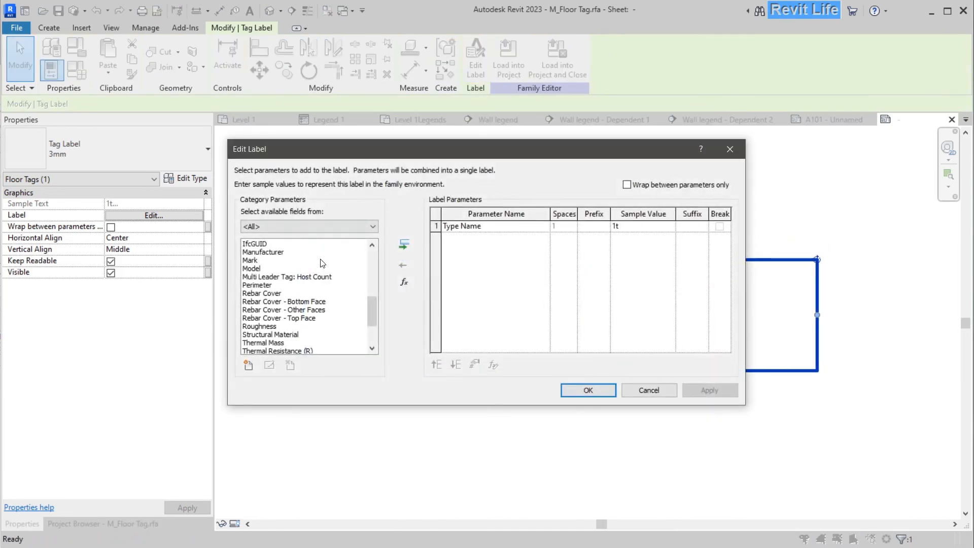
pyautogui.click(263, 284)
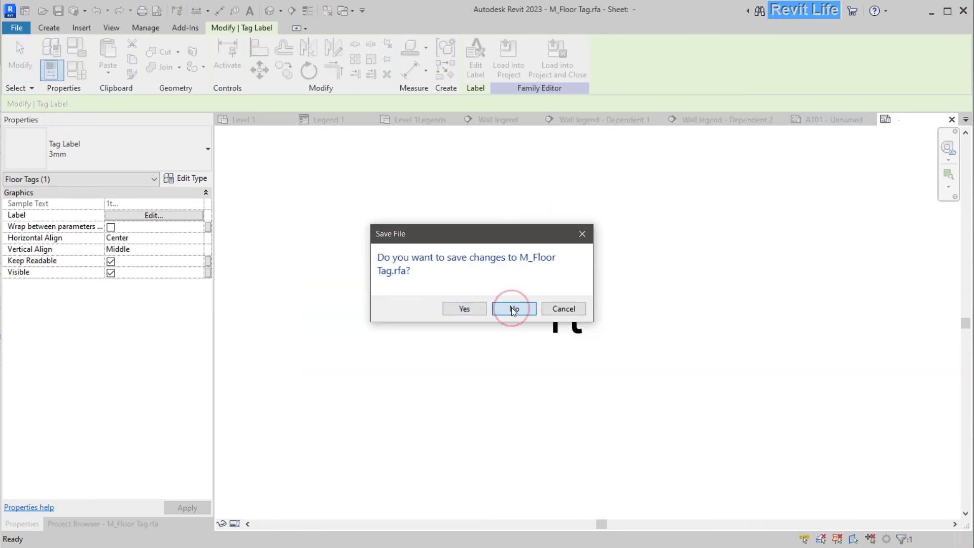
pyautogui.click(514, 308)
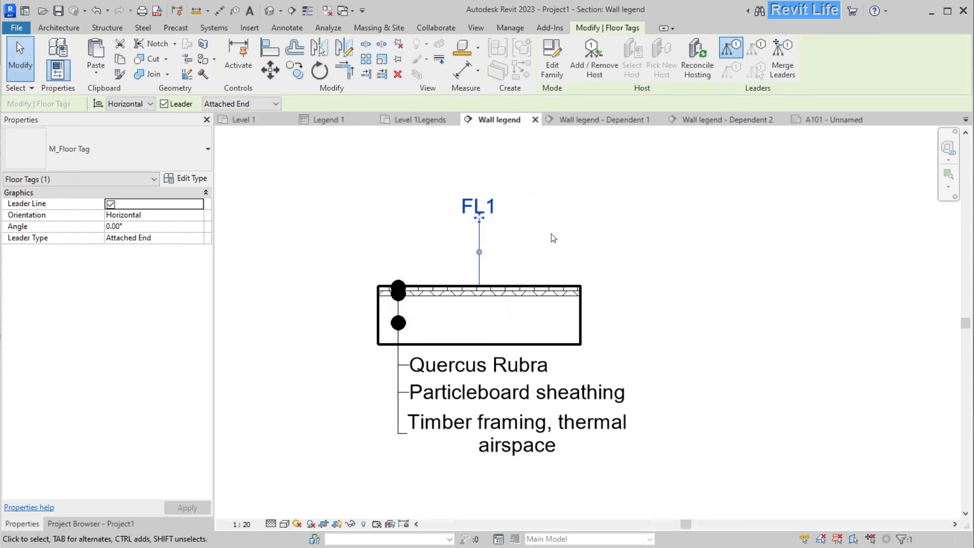
pyautogui.click(554, 55)
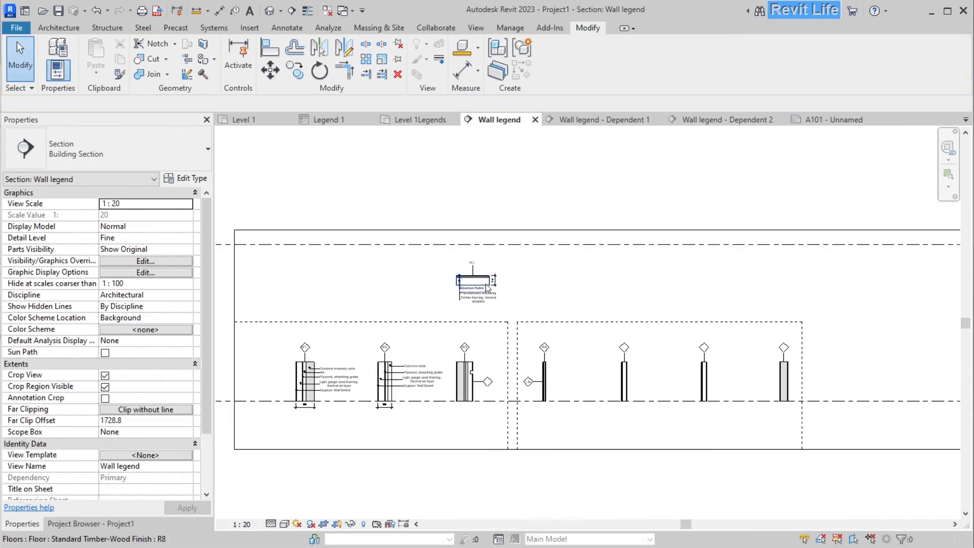
# Duplicate Wall legend as a dependent view renamed Floor legends and crop it to the FL1 floor sample
pyautogui.rightClick(75, 303)
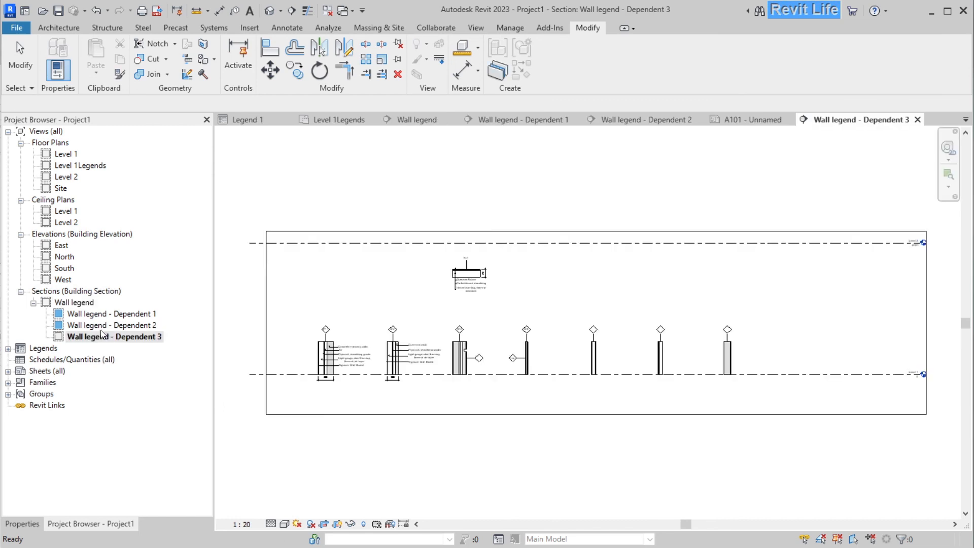
pyautogui.doubleClick(114, 336)
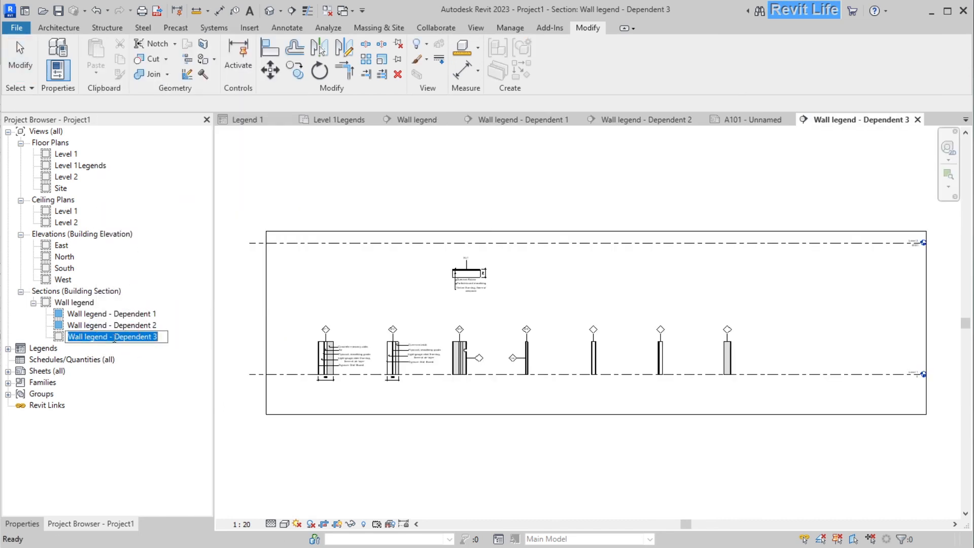
pyautogui.write('Floo')
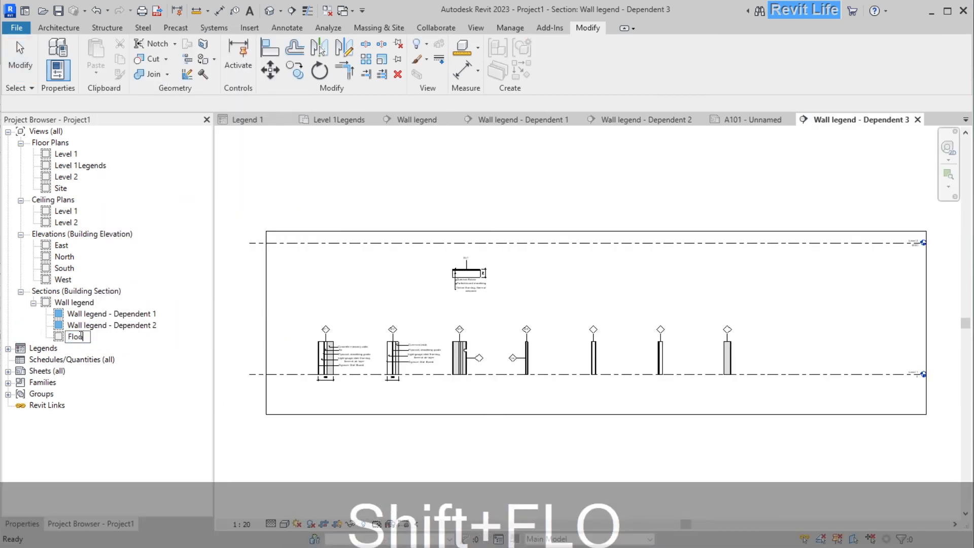
pyautogui.write('or legends')
pyautogui.press('Return')
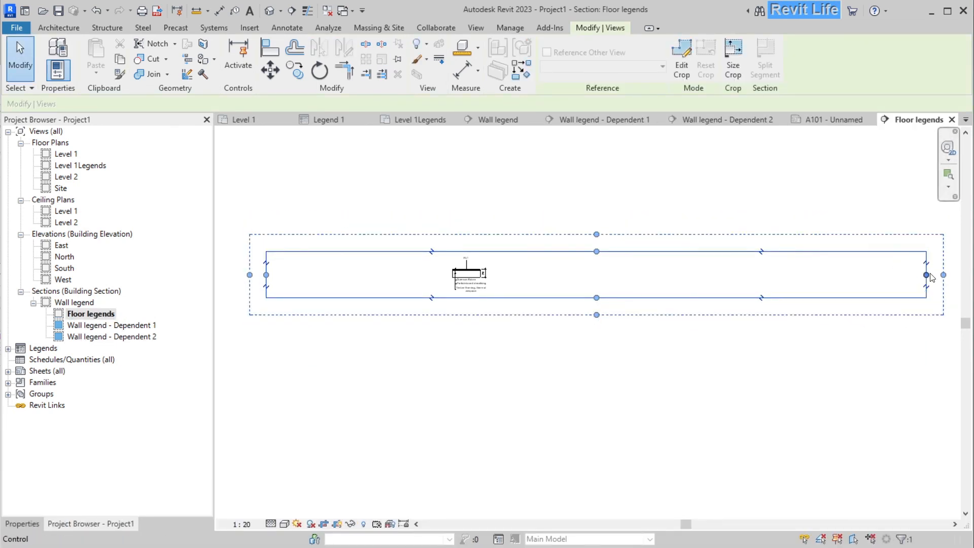
pyautogui.moveTo(925, 275); pyautogui.dragTo(516, 275)
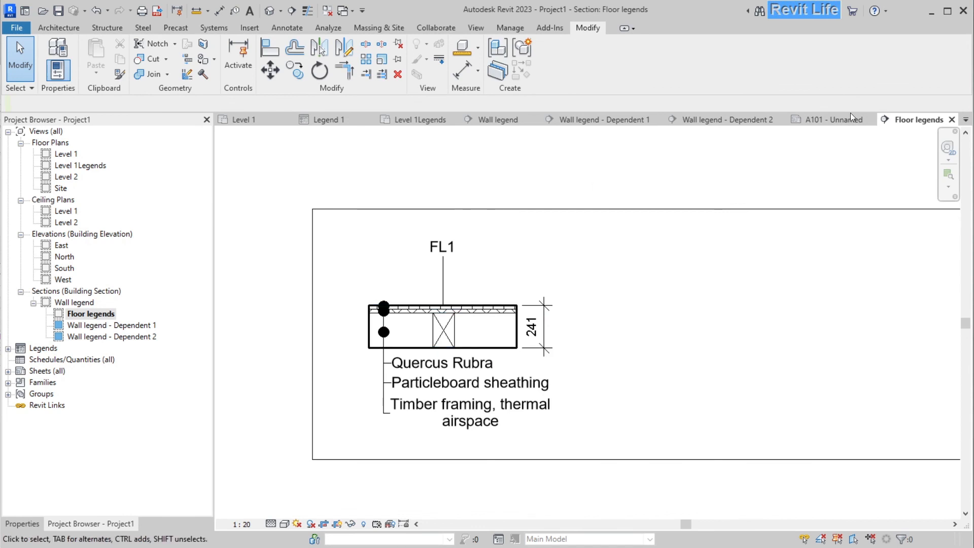
# Drag Floor legends onto sheet A101 beneath the Dependent 2 wall legend view
pyautogui.click(834, 120)
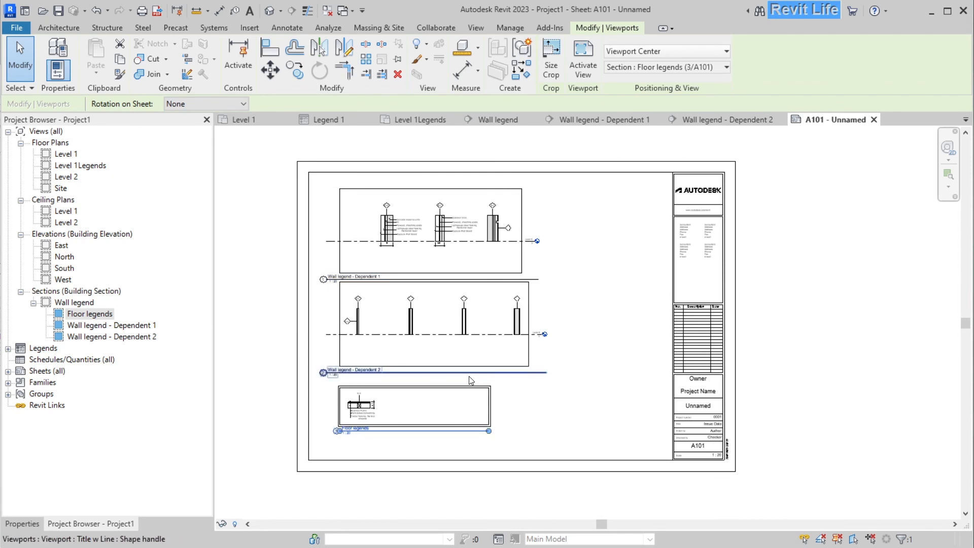
pyautogui.moveTo(470, 404)
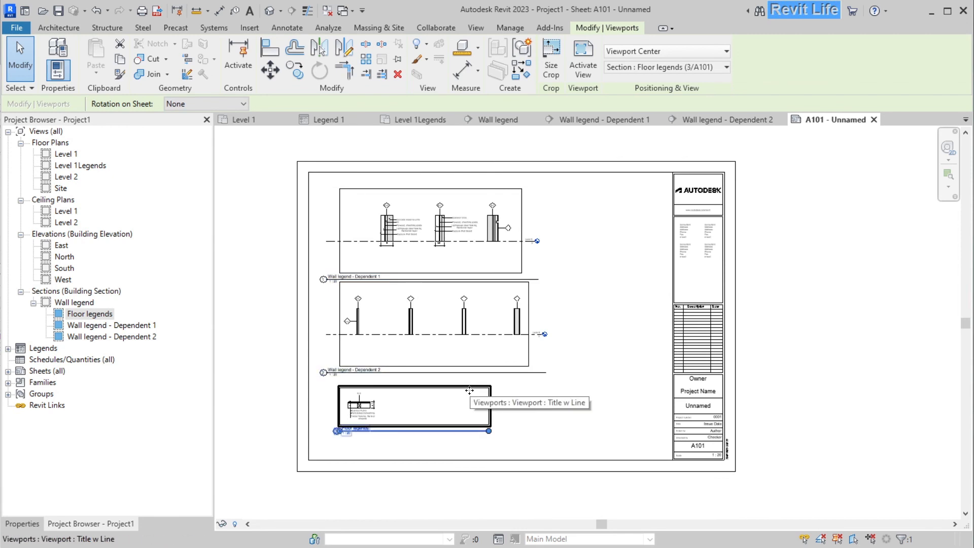